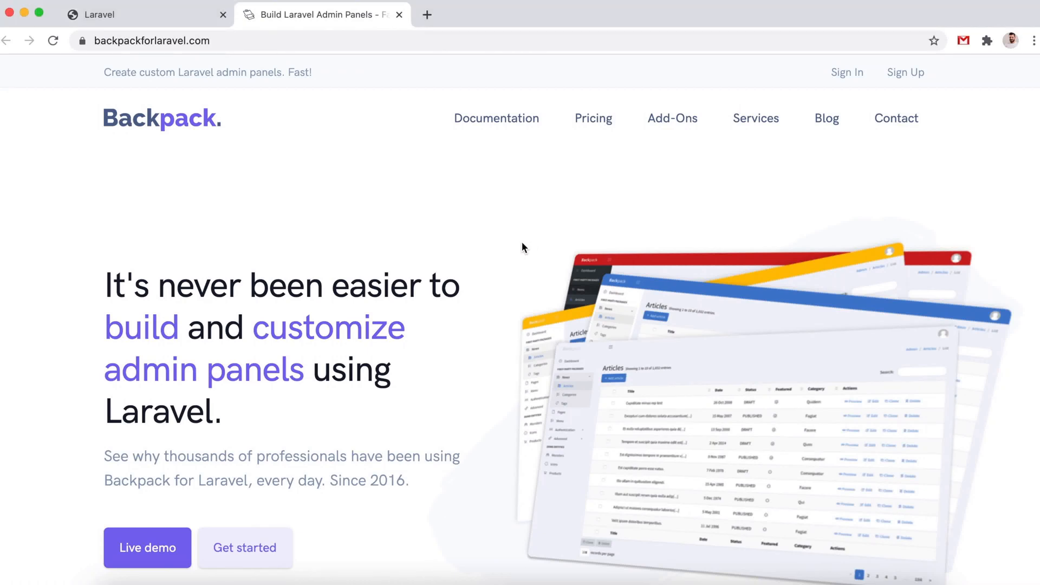
mouse_move(399, 208)
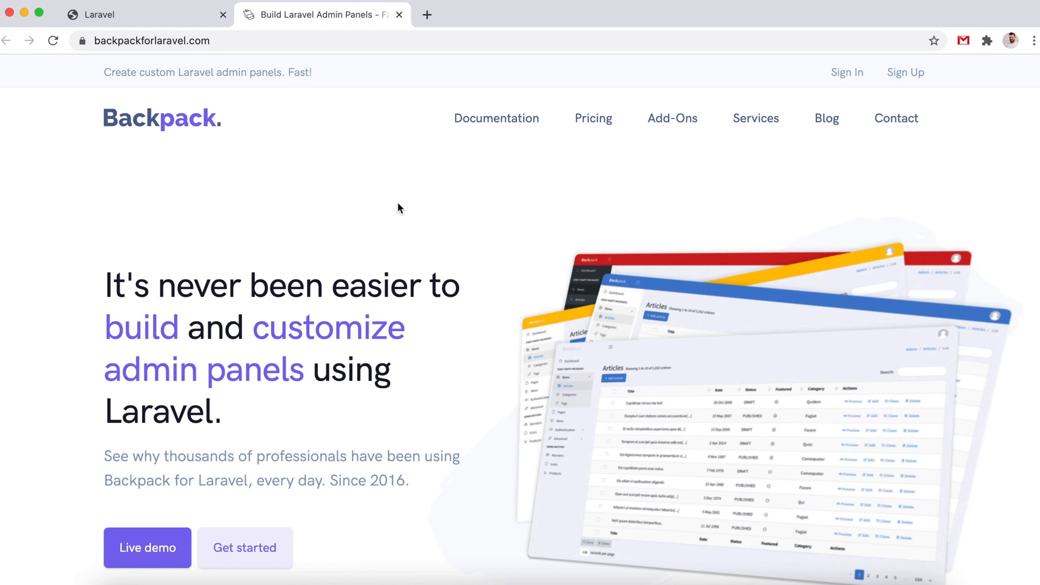
mouse_move(485, 171)
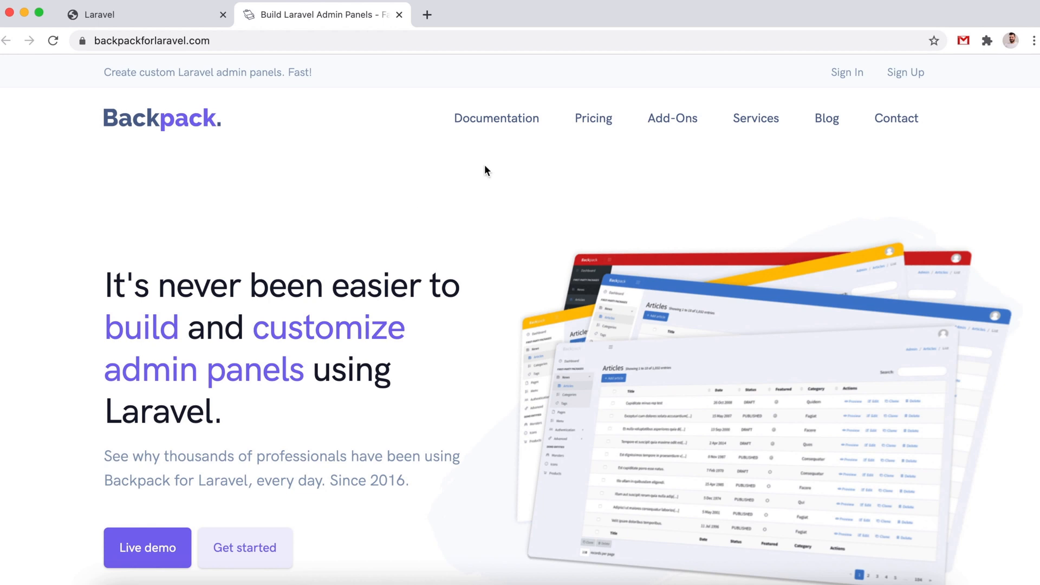
mouse_move(497, 118)
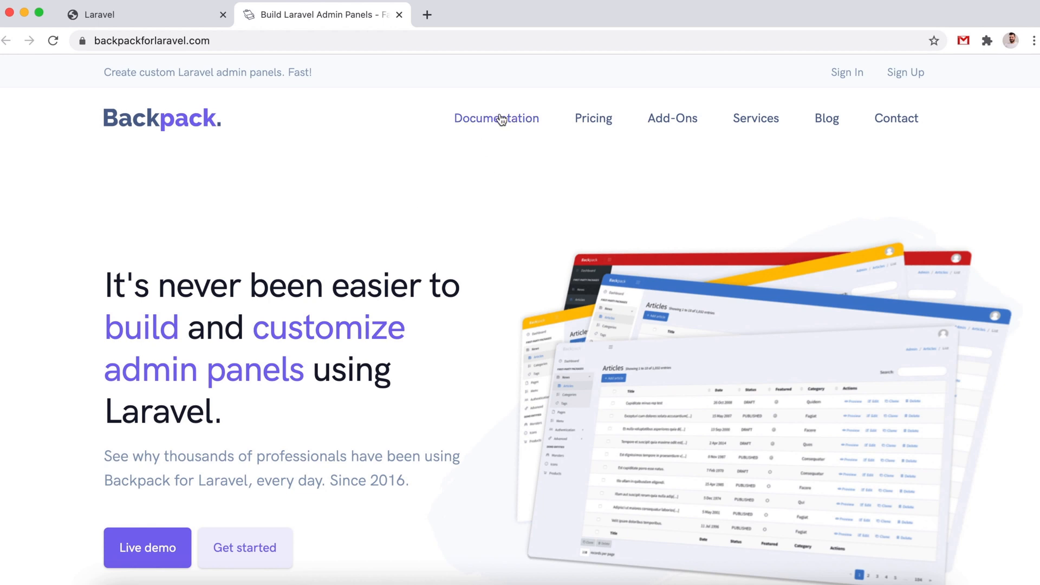
- Browse the Backpack documentation's Installation guide and scroll through its requirements
left_click(496, 118)
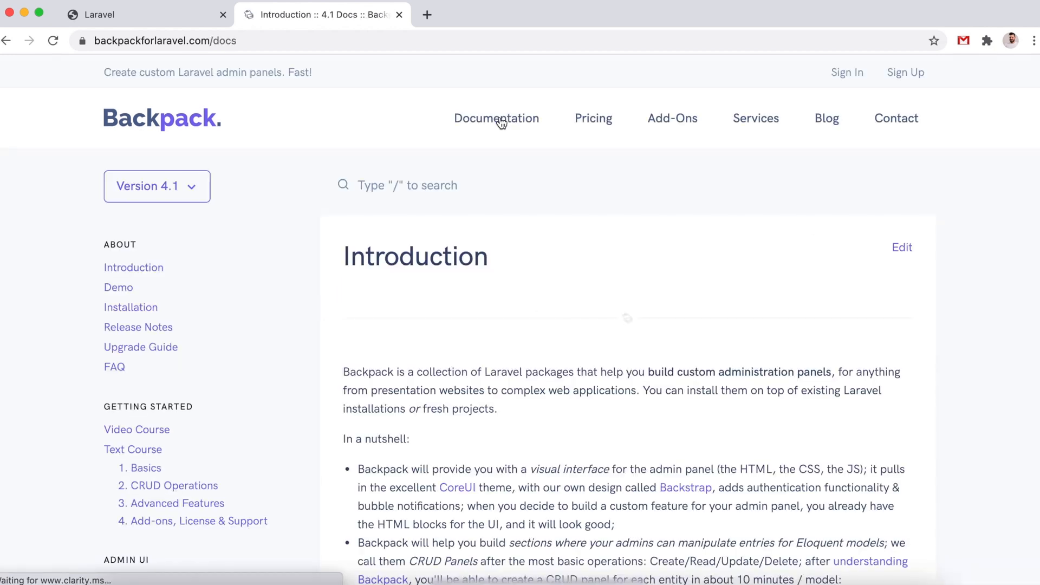
left_click(496, 118)
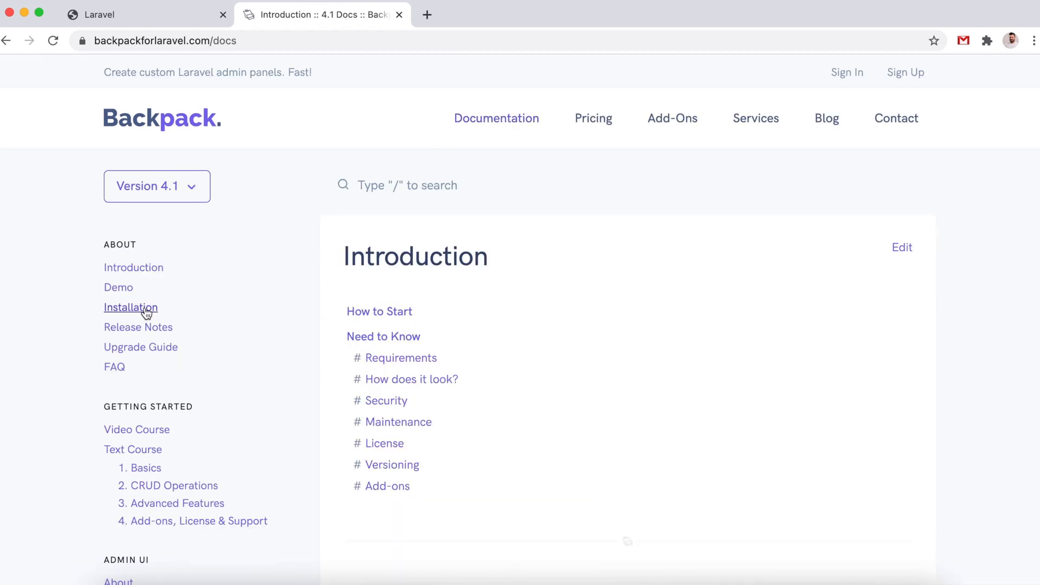
left_click(132, 307)
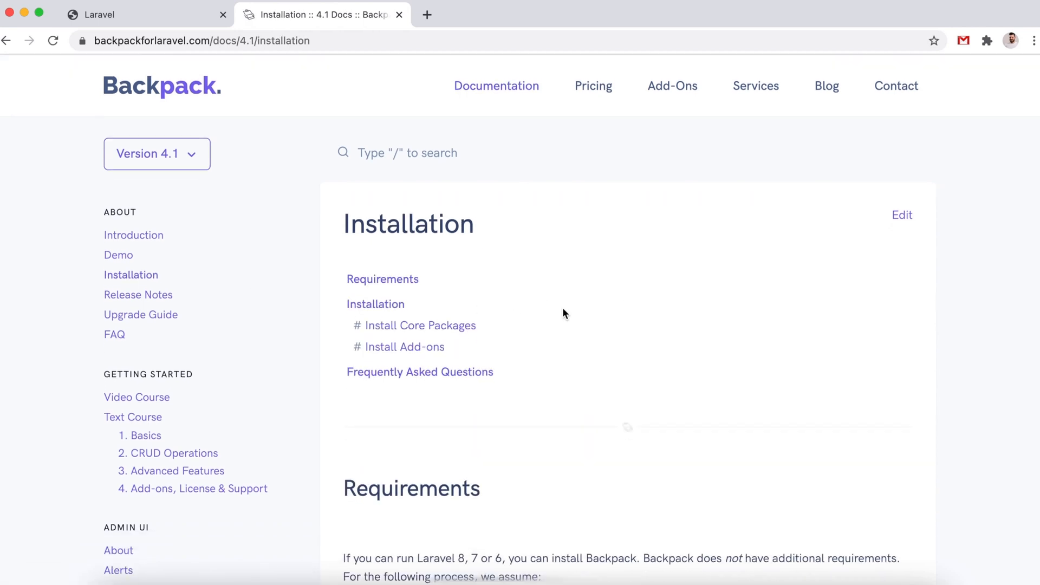
scroll("down", 3)
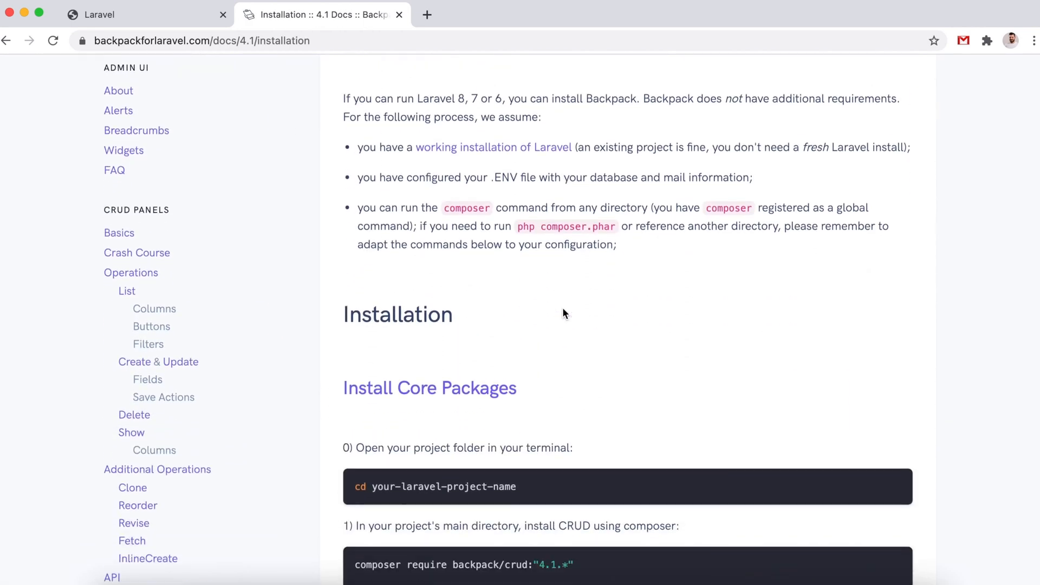
scroll("down", 3)
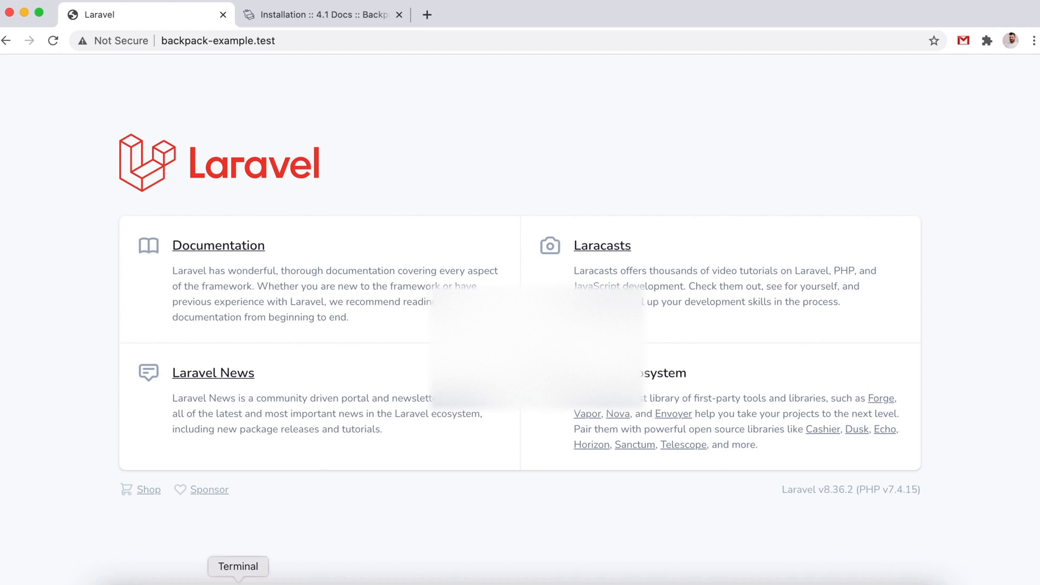
left_click(237, 566)
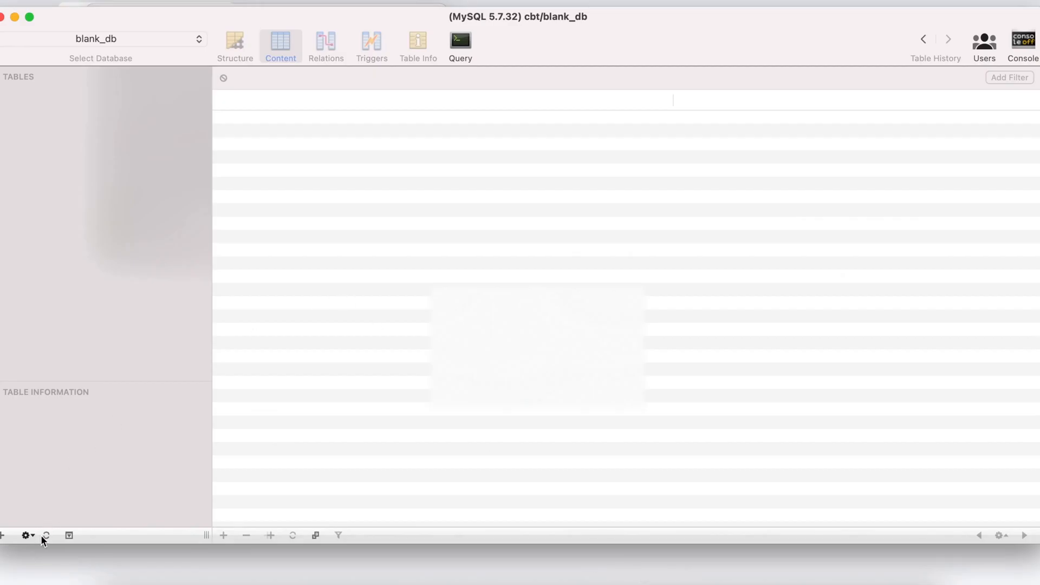
left_click(46, 536)
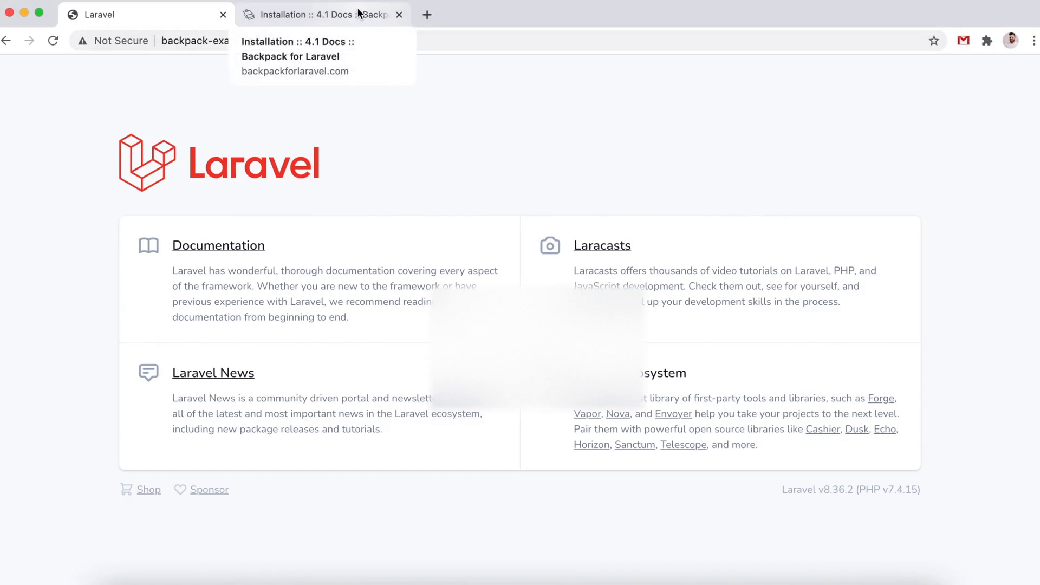
- Copy the change-directory command from the Backpack installation instructions
left_click(318, 14)
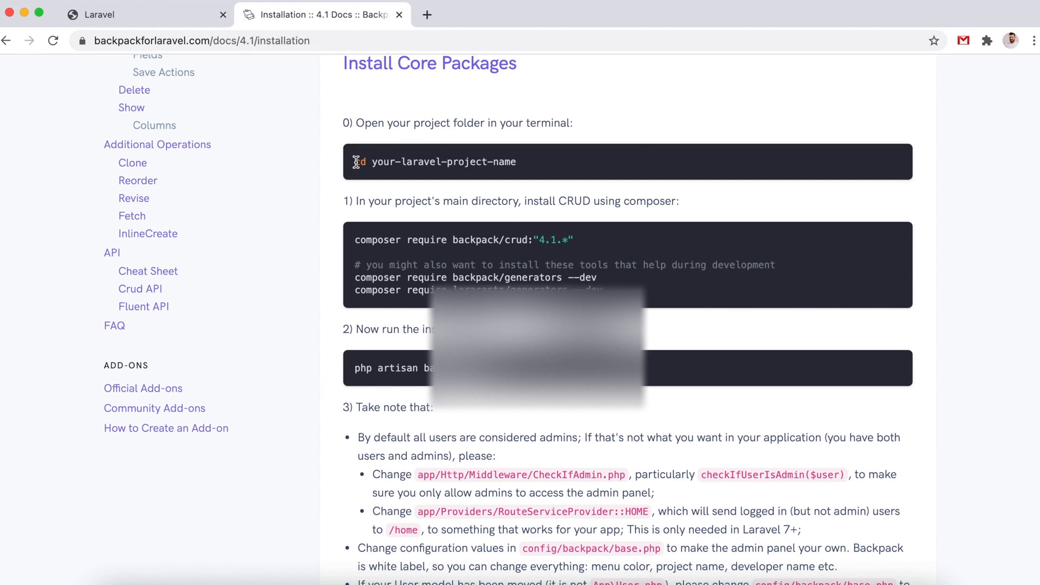
triple_click(465, 240)
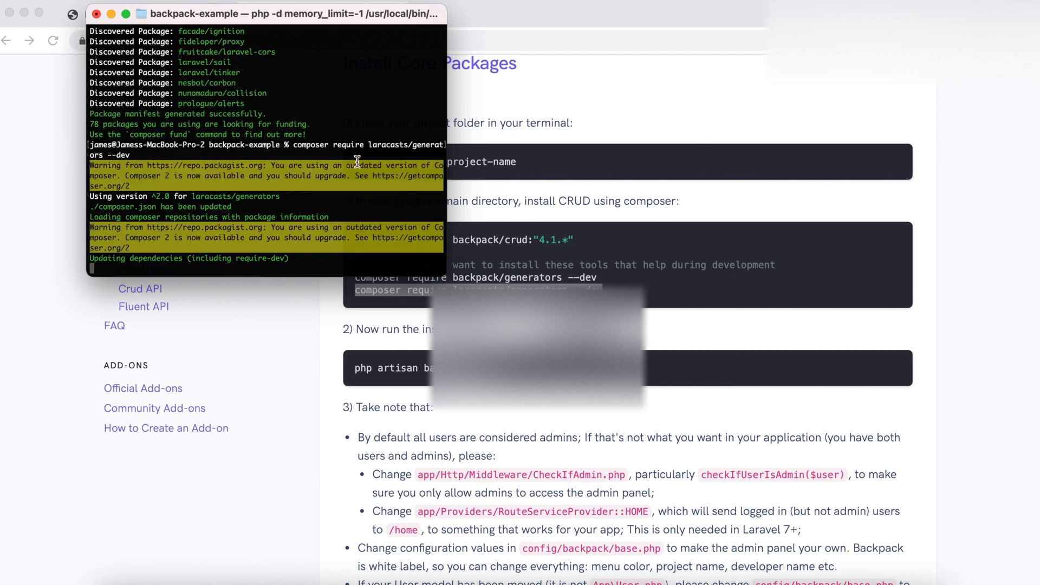
mouse_move(357, 108)
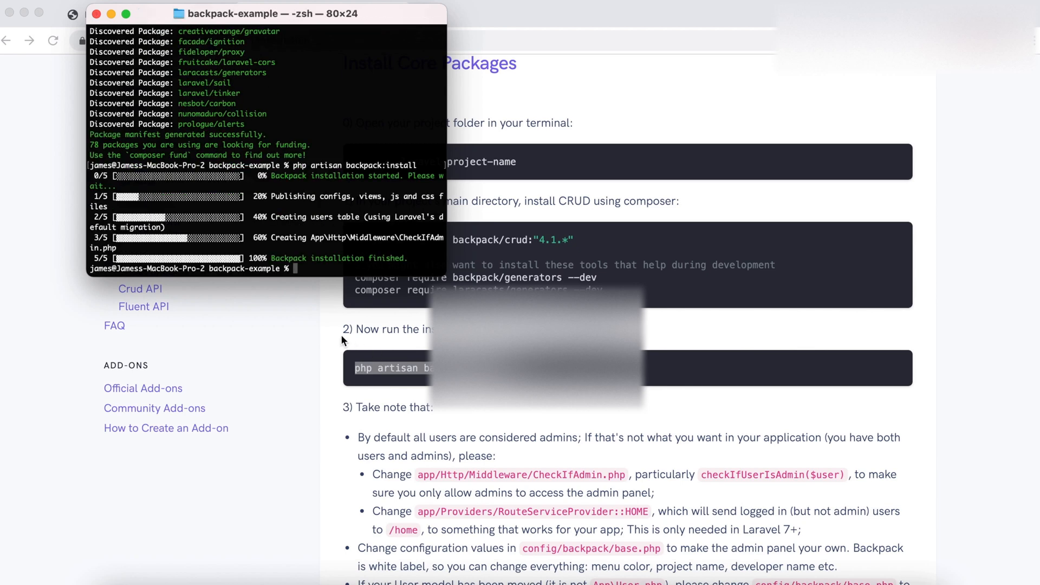
mouse_move(332, 337)
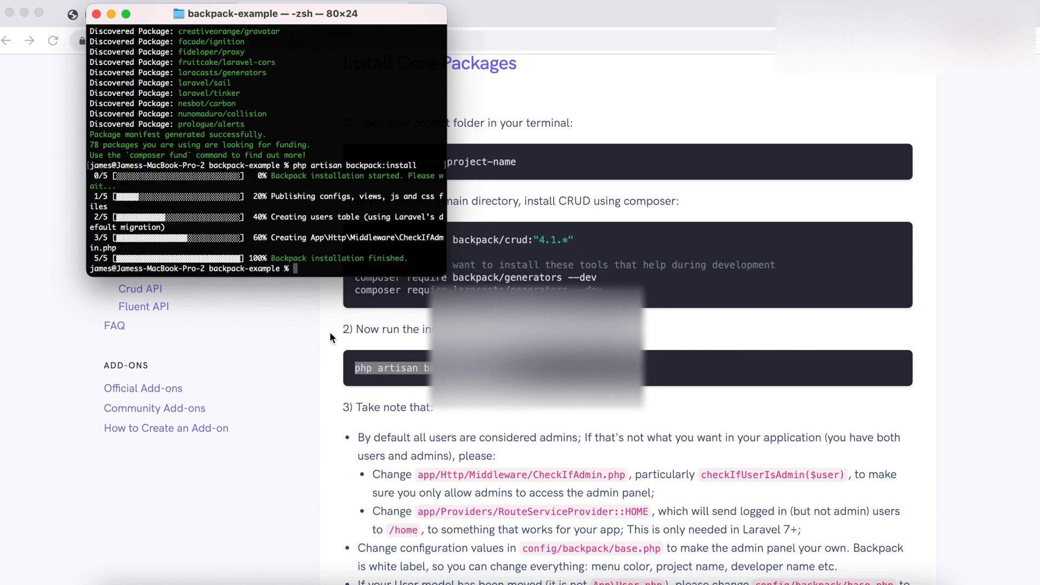
- Follow the php artisan backpack:install output until it finishes
scroll("down", 3)
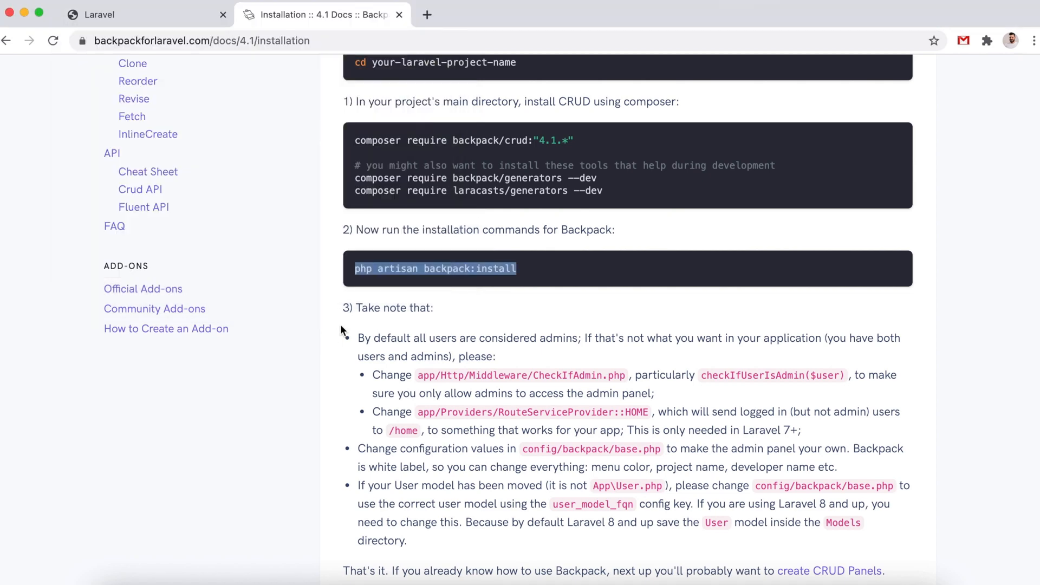
mouse_move(187, 21)
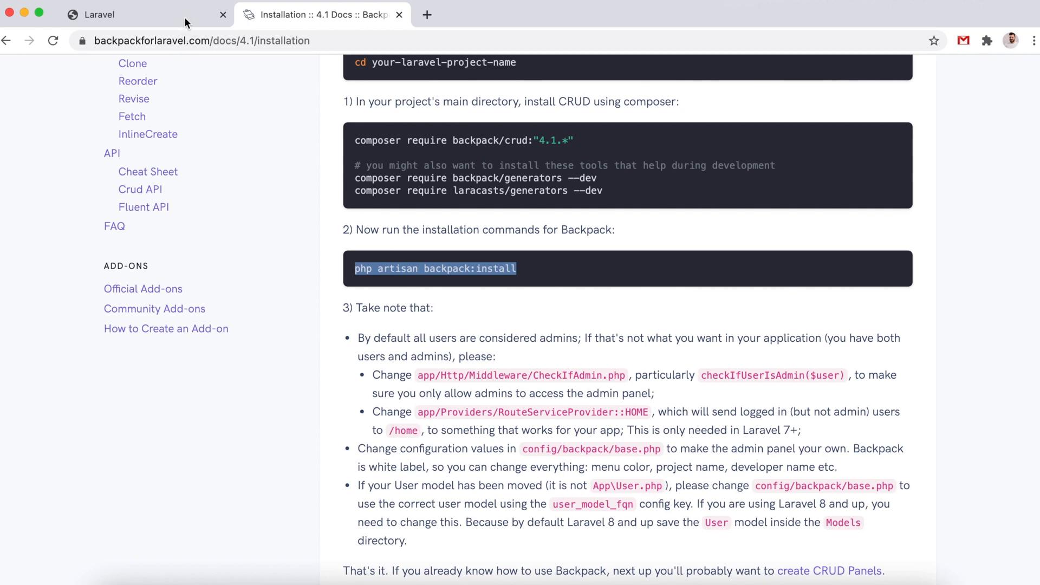
- Register an admin account named John Smith on the local project site
left_click(144, 14)
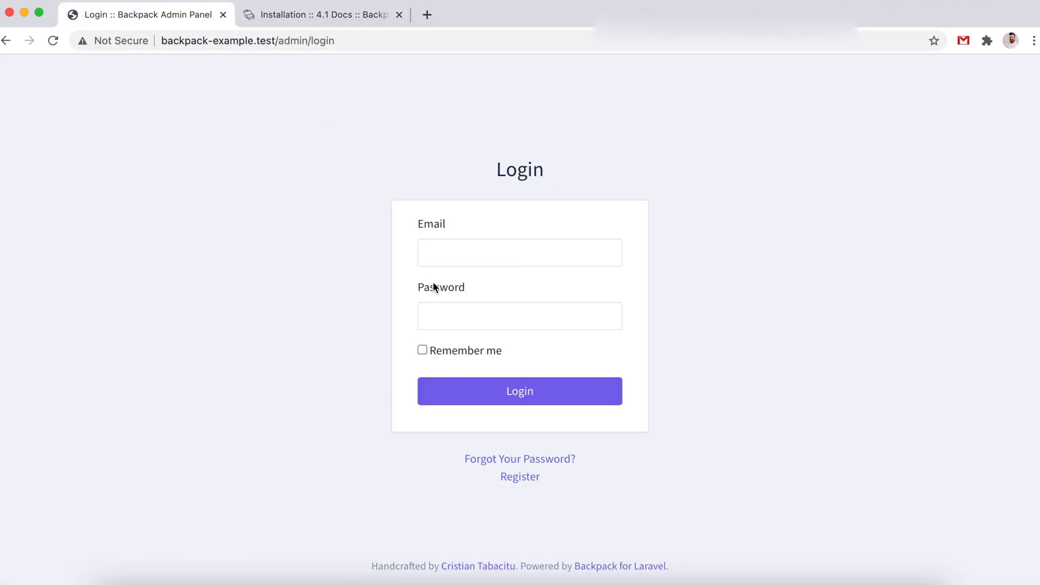
left_click(519, 477)
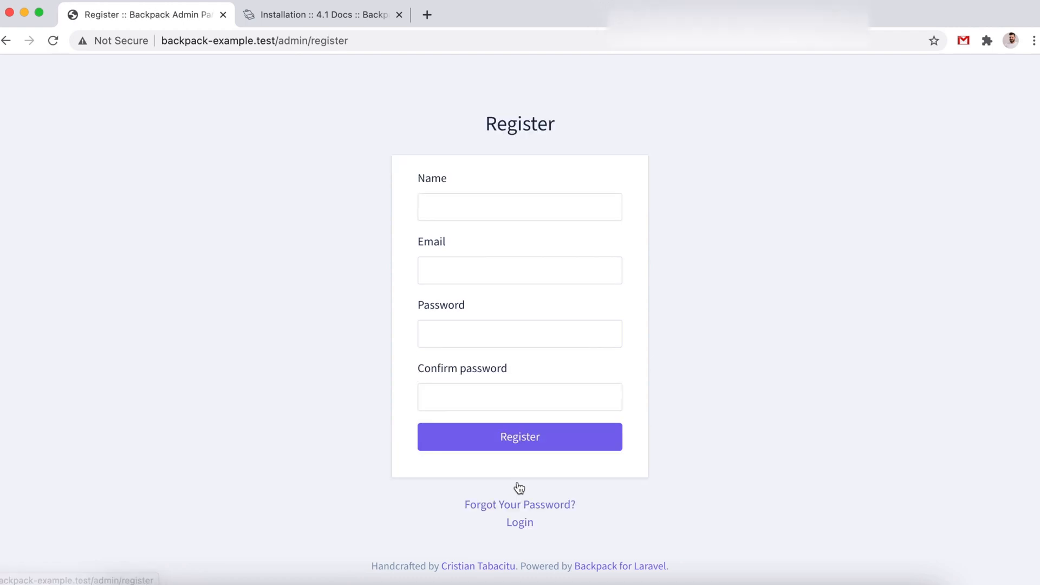
type("John Smith")
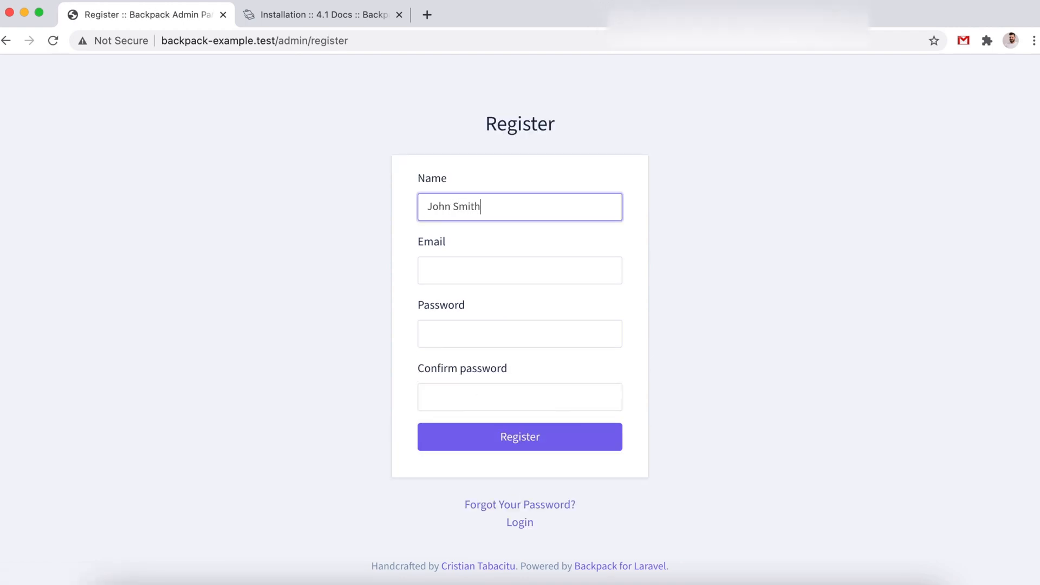
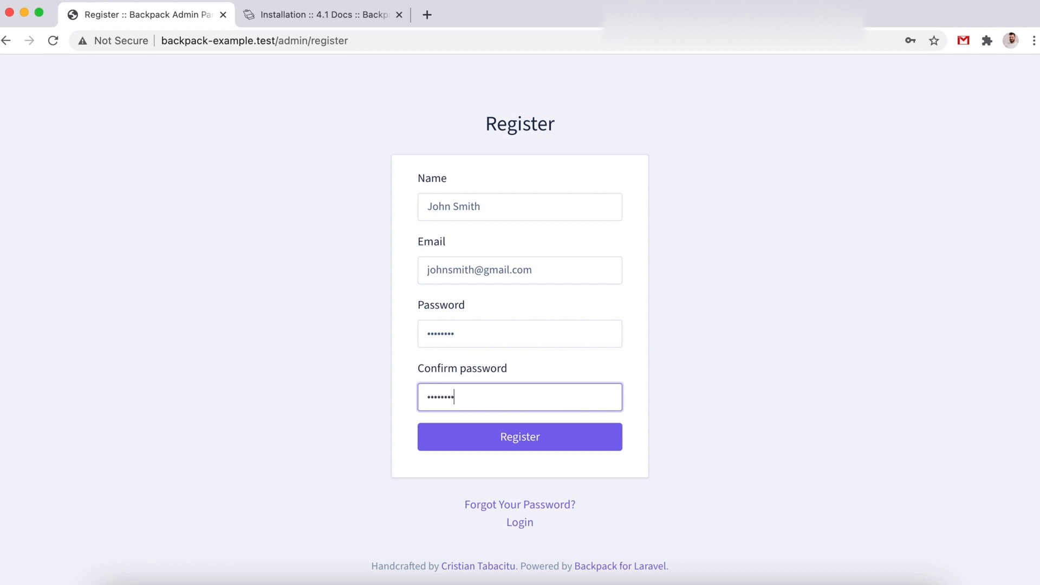
left_click(520, 437)
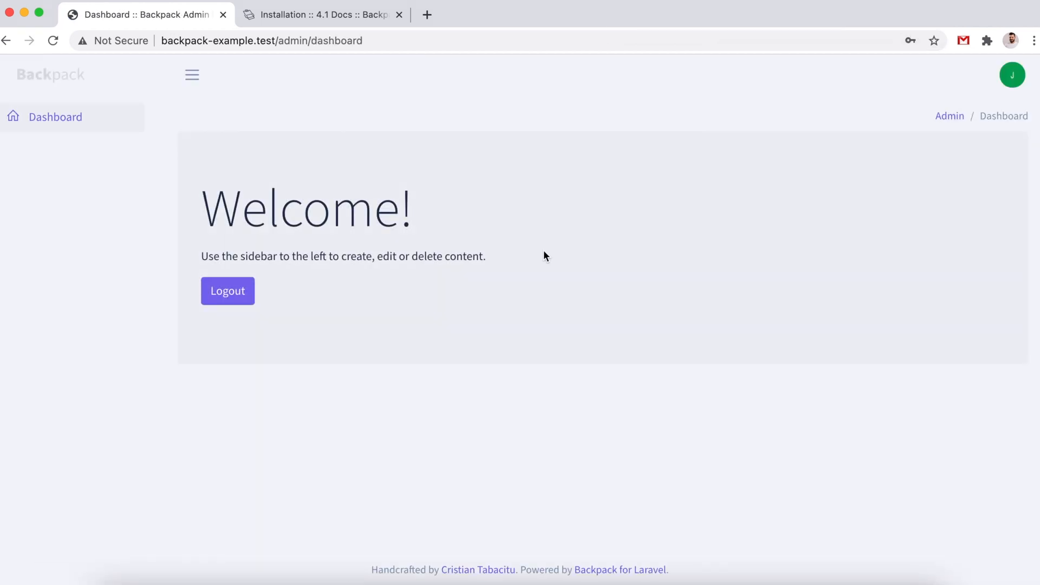
mouse_move(356, 309)
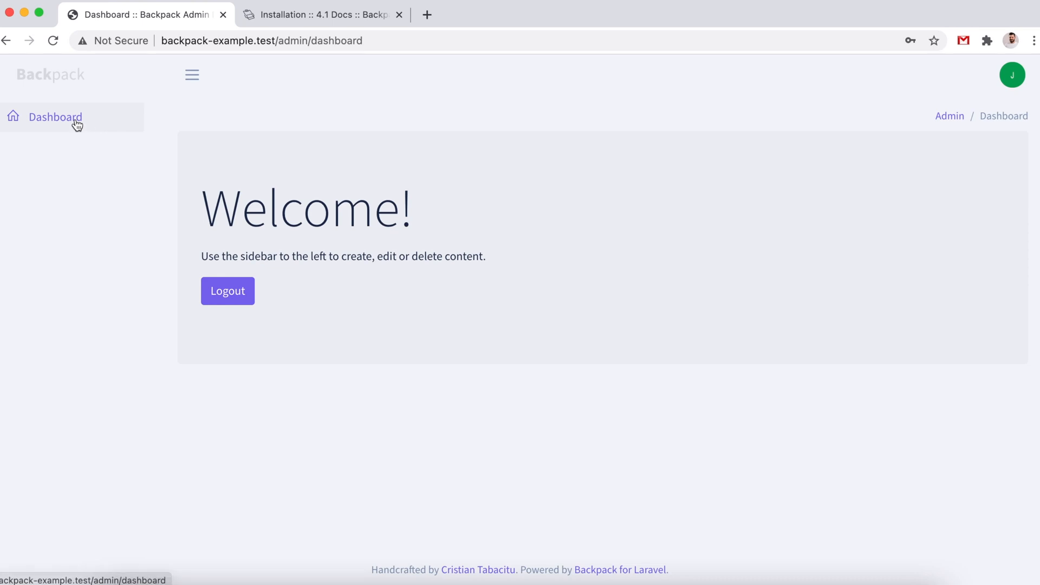
mouse_move(152, 115)
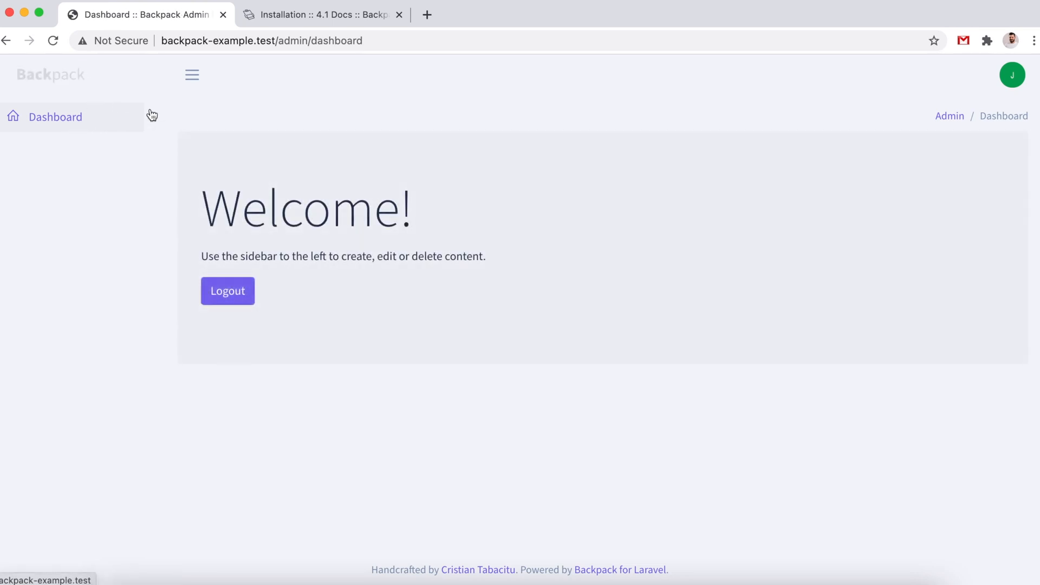
- From the Welcome dashboard, check the account menu and move to the CRUD Crash Course docs
left_click(192, 75)
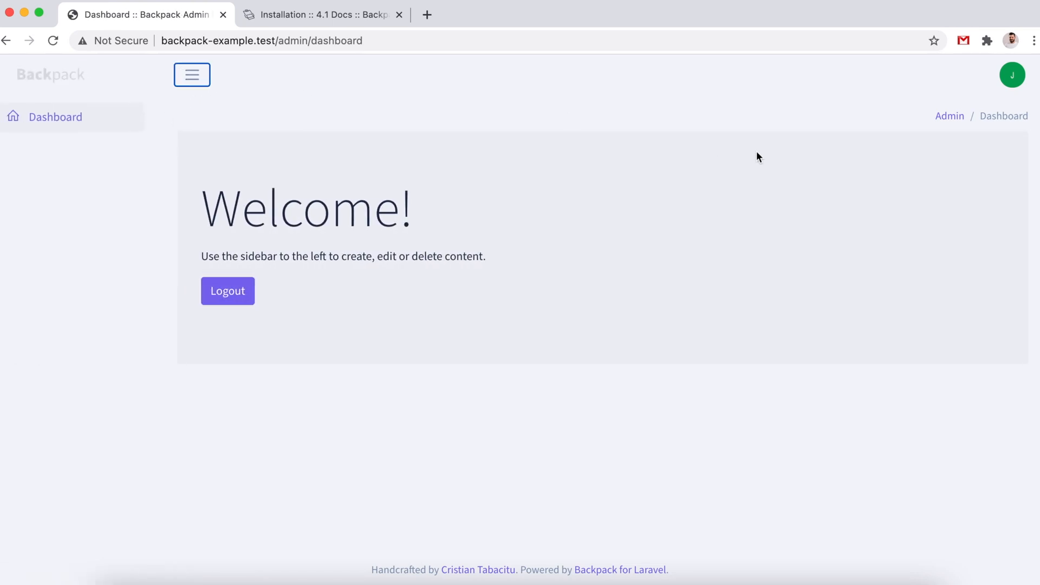
left_click(1012, 74)
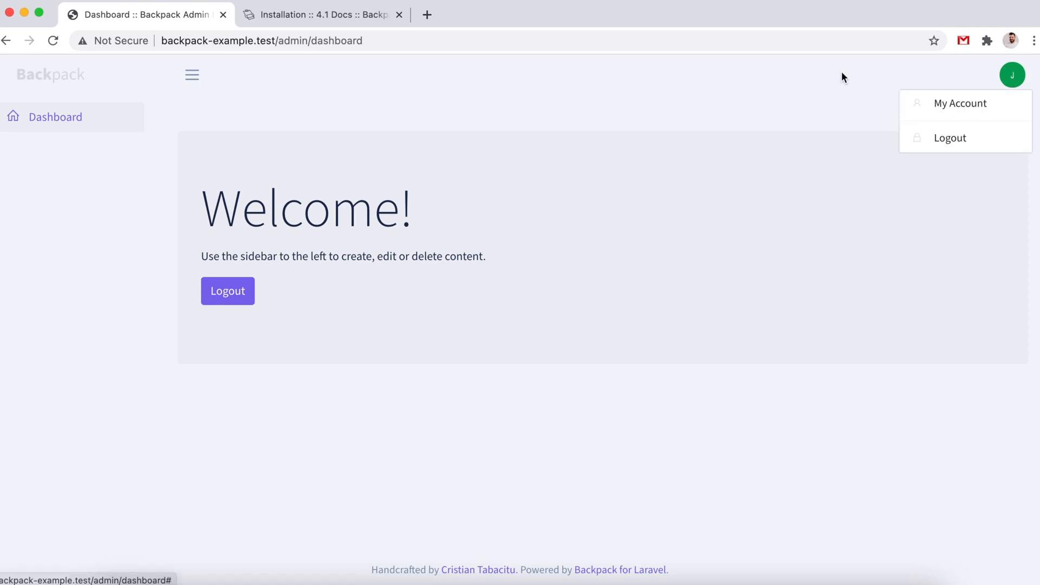
left_click(322, 14)
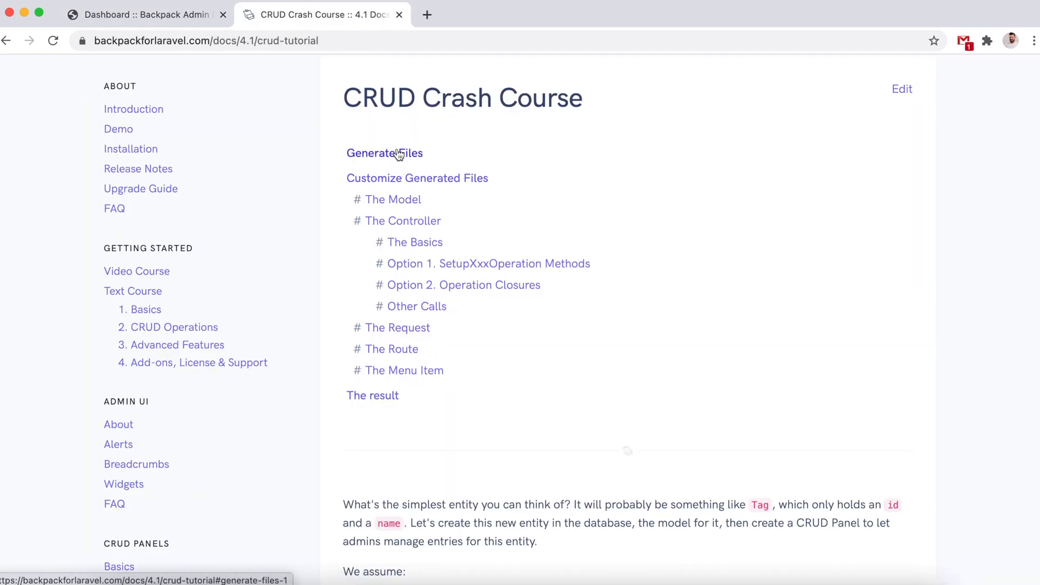
- Jump to Generate Files and select the 'php artisan backpack:crud' command
left_click(385, 153)
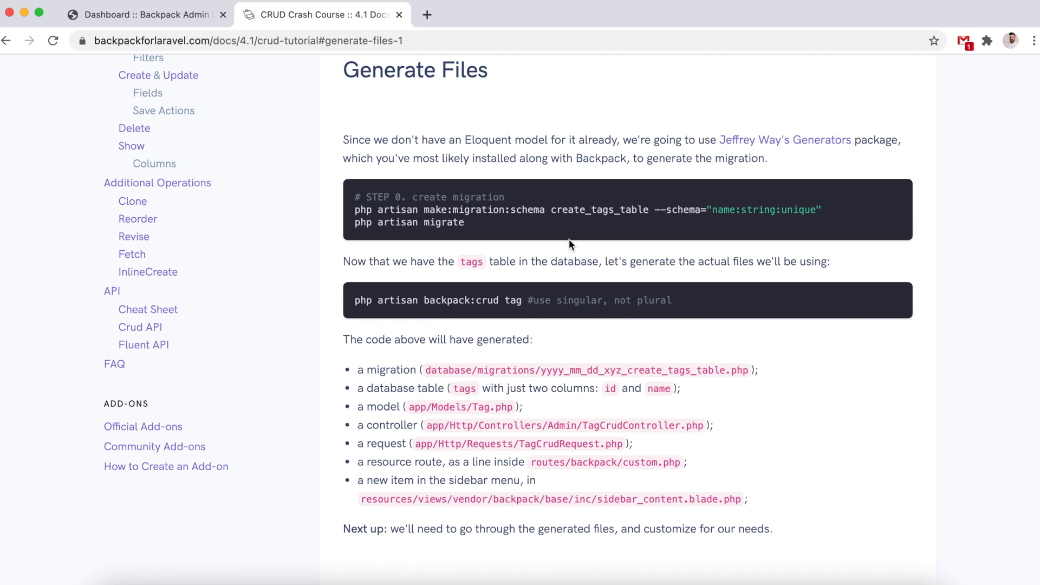
mouse_move(398, 281)
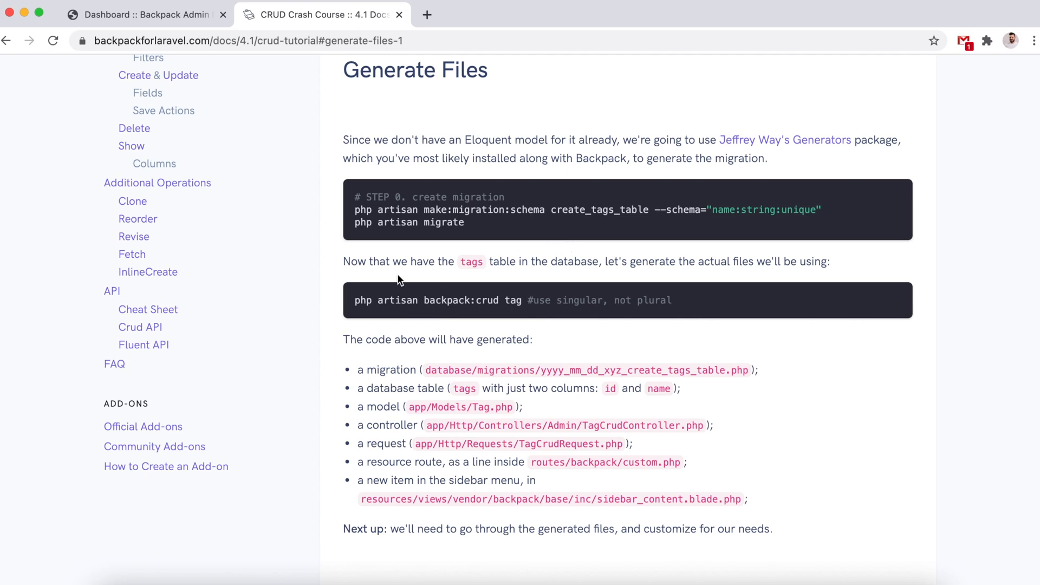
left_click_drag(355, 300, 496, 300)
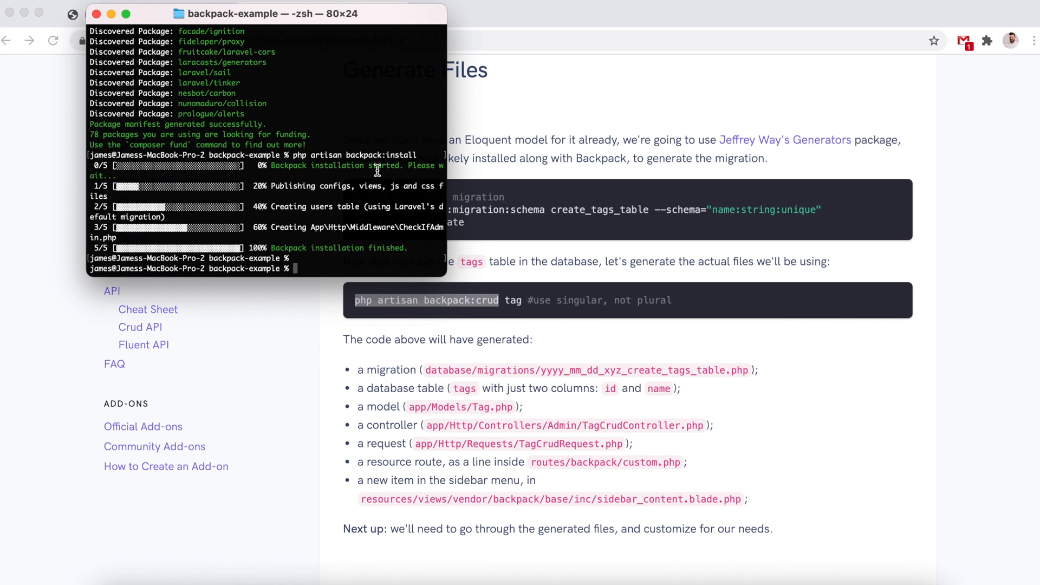
- Enter php artisan backpack:crud in Terminal to generate the user CRUD panel
type("php artisan backpack:crud")
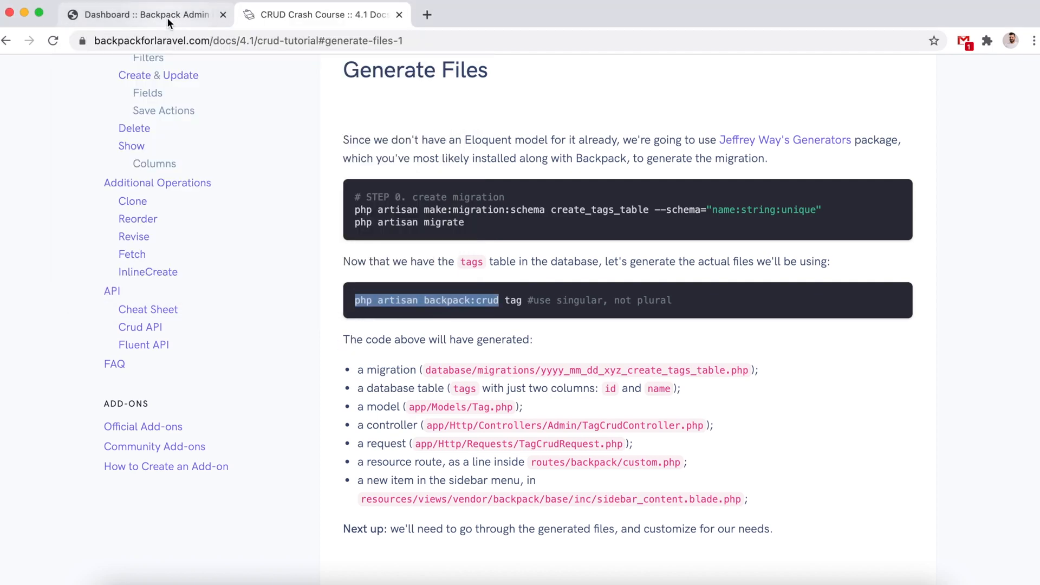
left_click(133, 14)
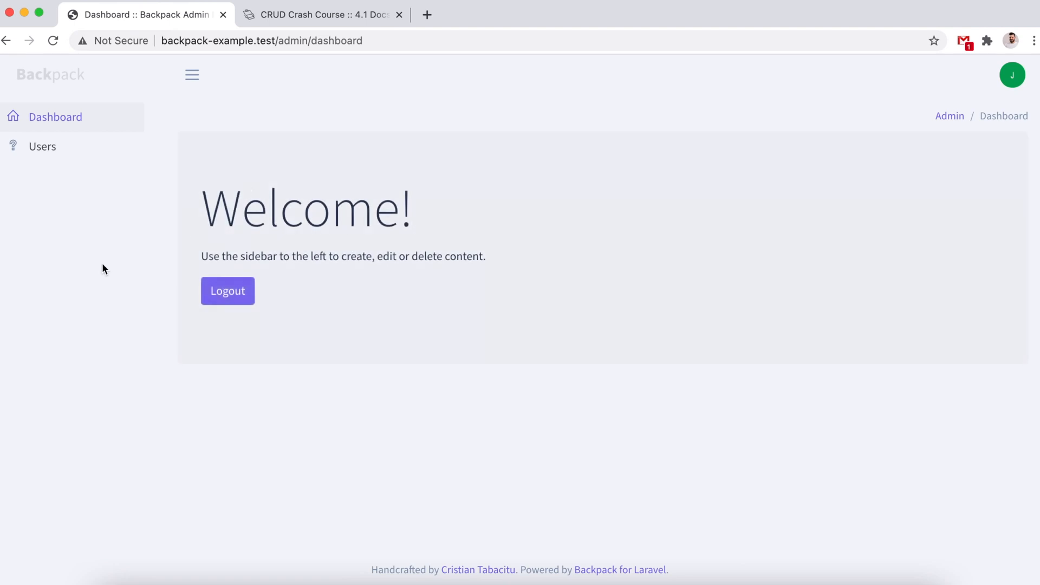
left_click(43, 146)
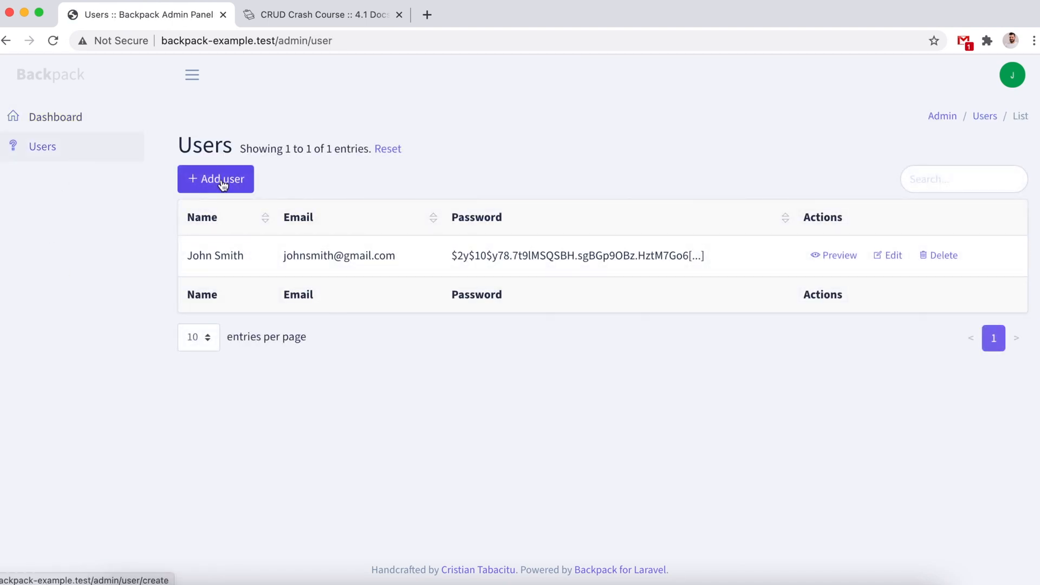
left_click(215, 179)
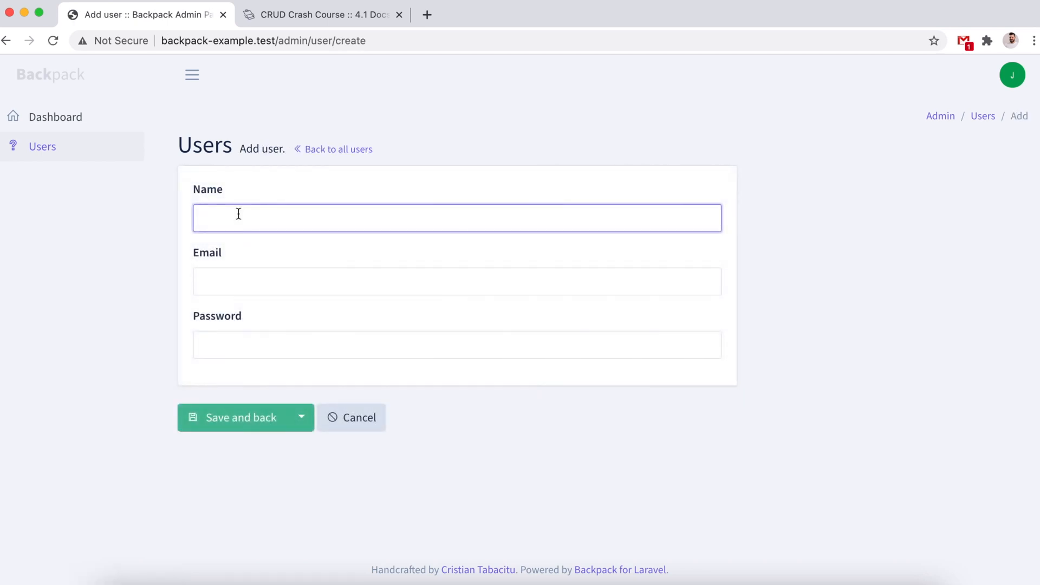
type("test user")
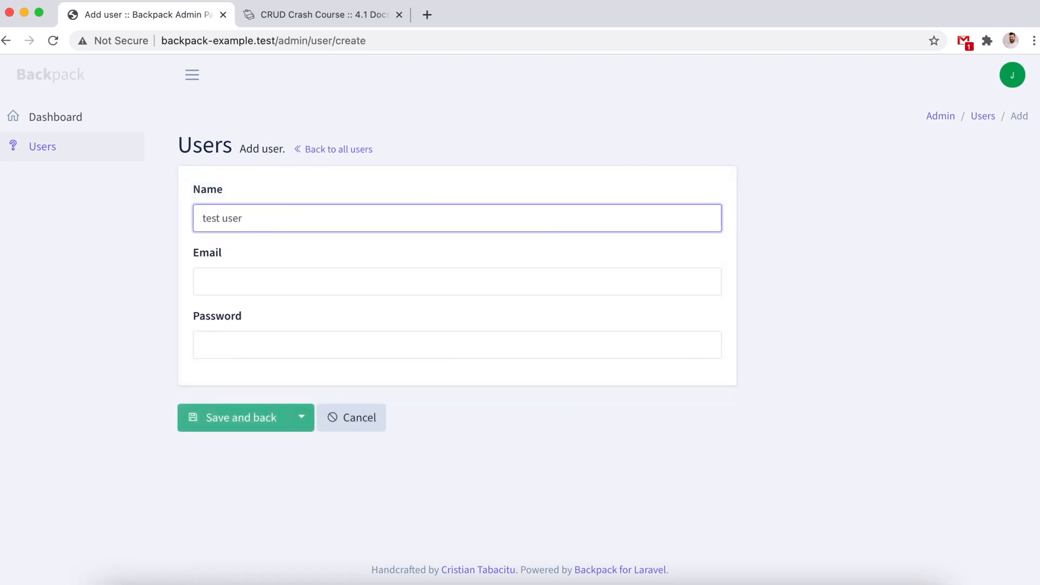
type("test@t")
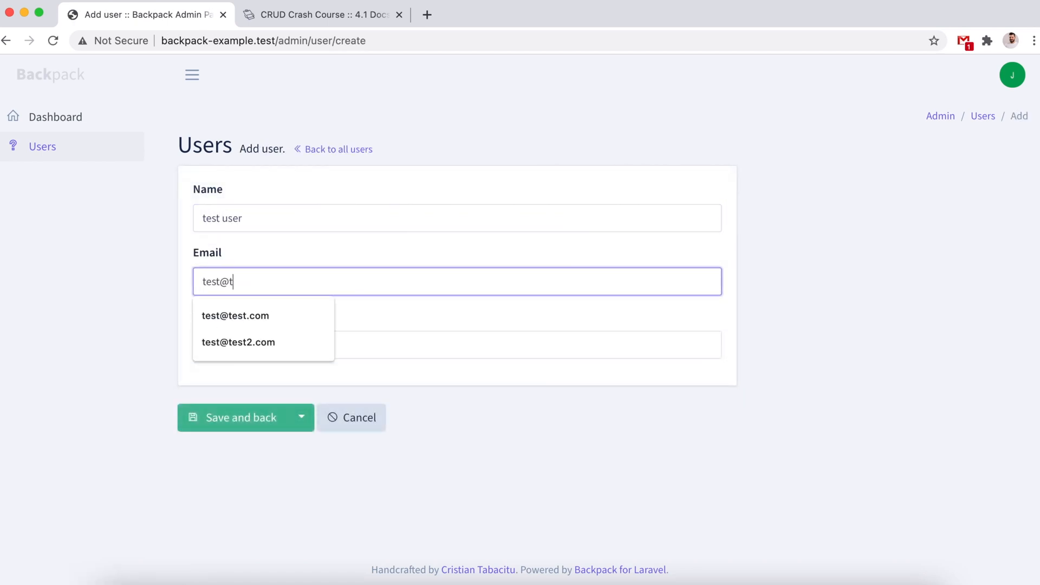
left_click(236, 316)
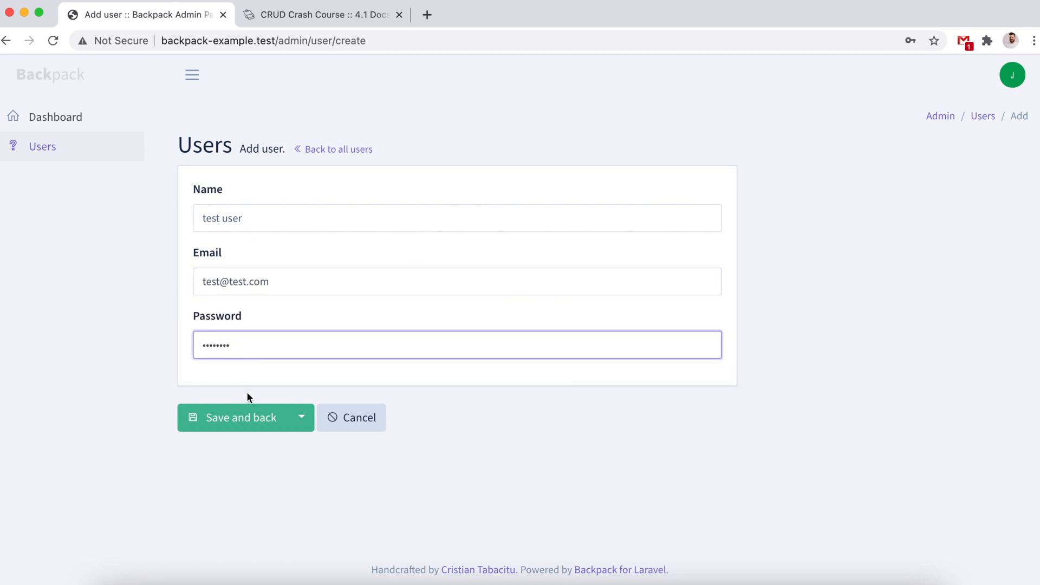
left_click(241, 417)
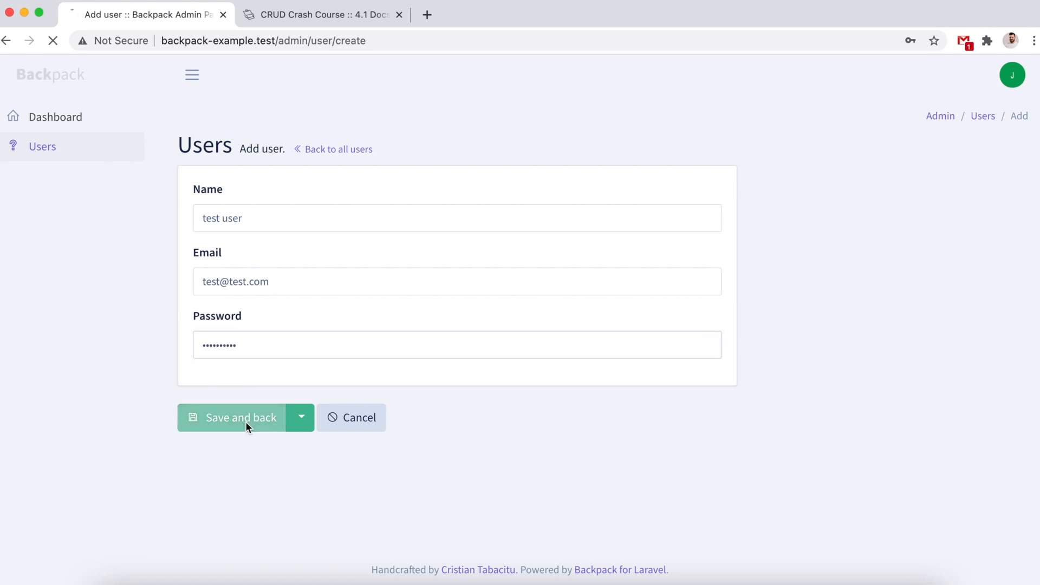
left_click(241, 417)
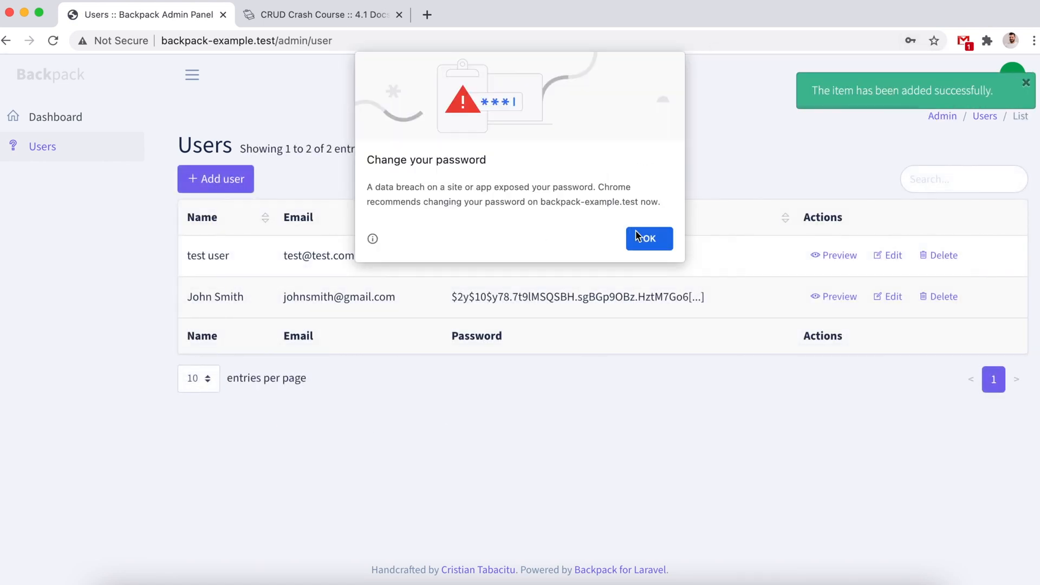
left_click(649, 239)
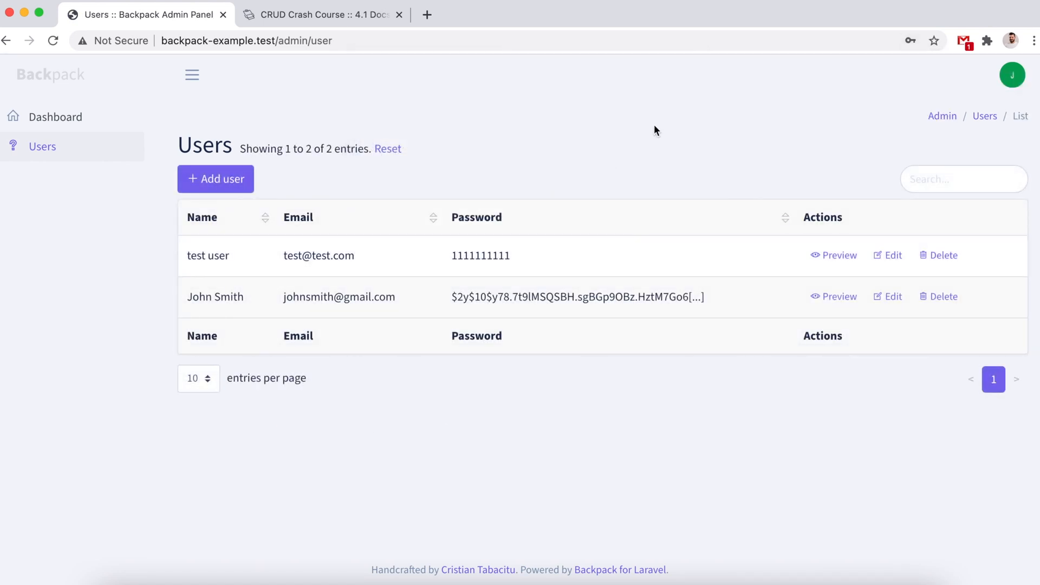
mouse_move(554, 148)
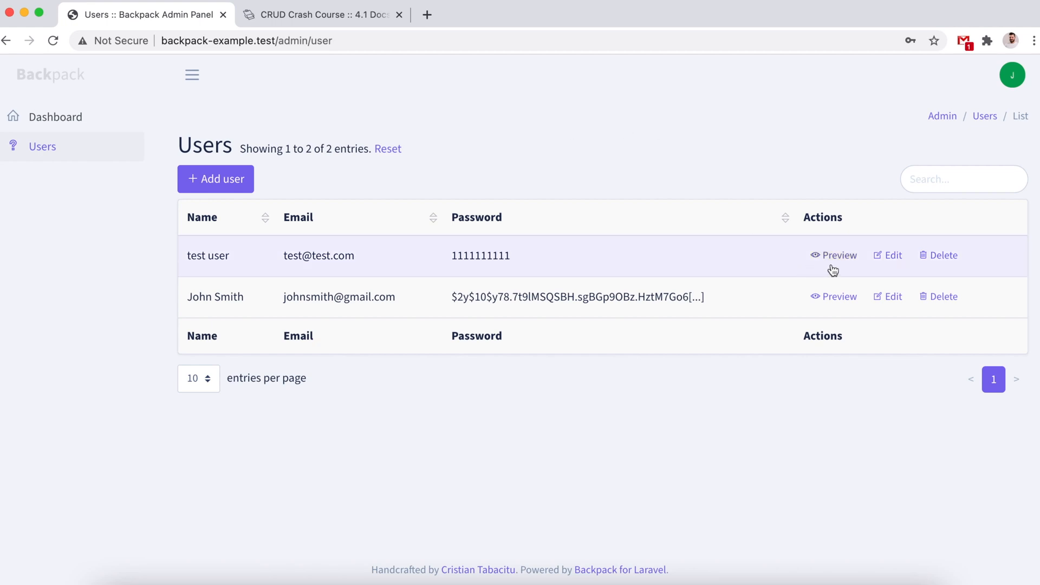
mouse_move(657, 145)
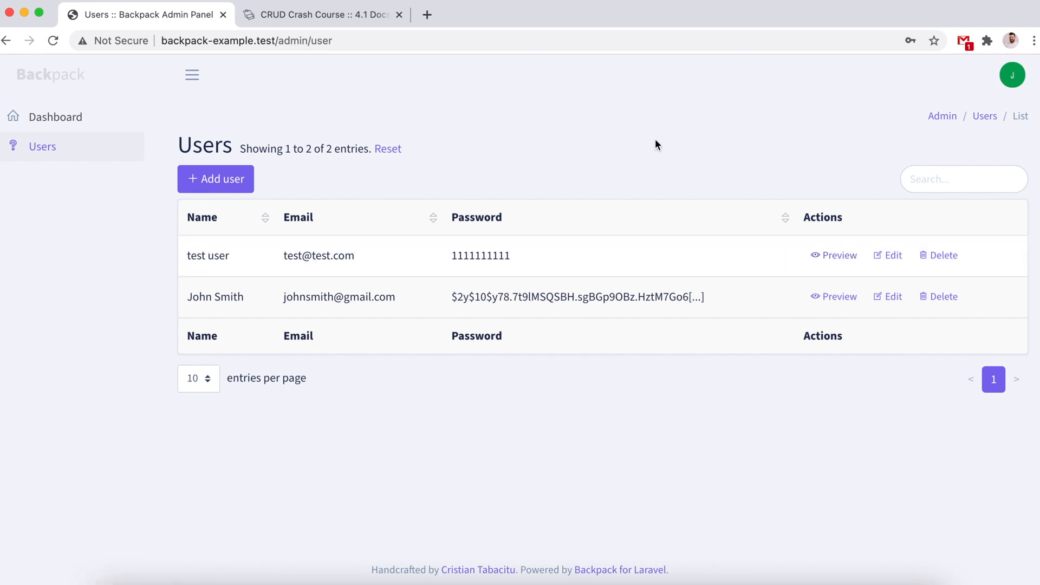
mouse_move(892, 254)
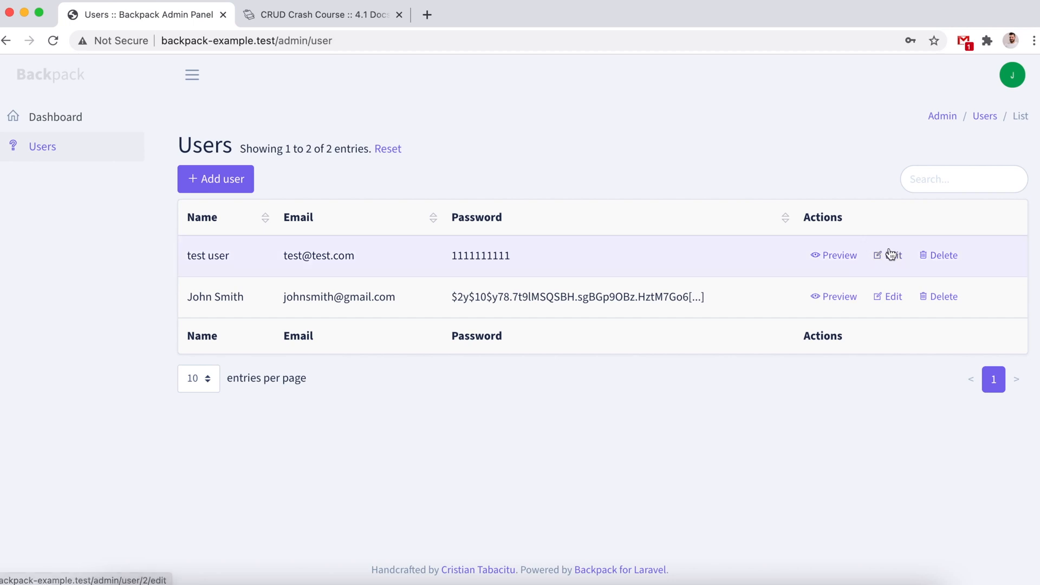
- Delete the test user entry and confirm, leaving only John Smith
left_click(939, 256)
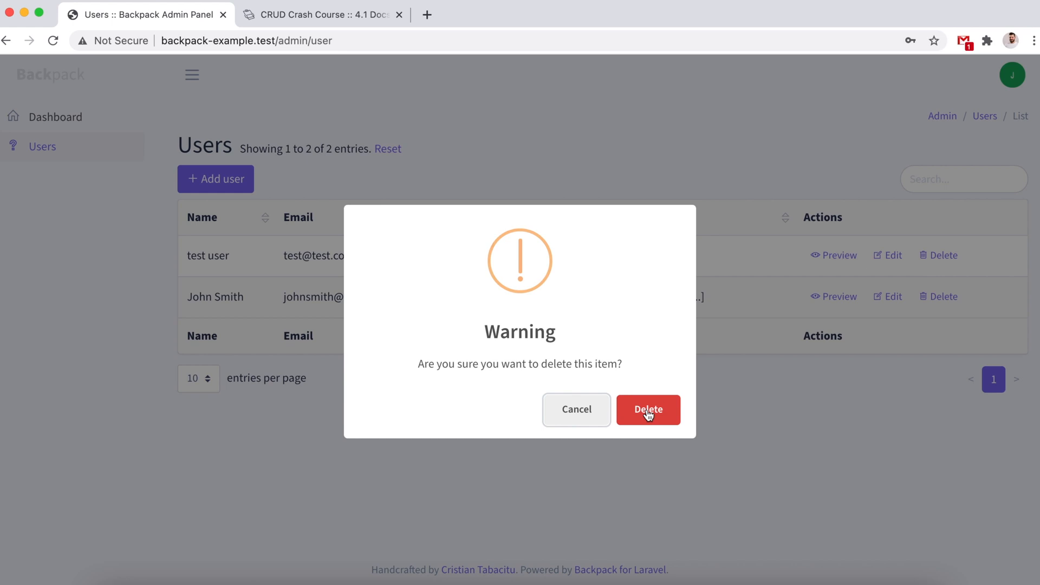
left_click(648, 410)
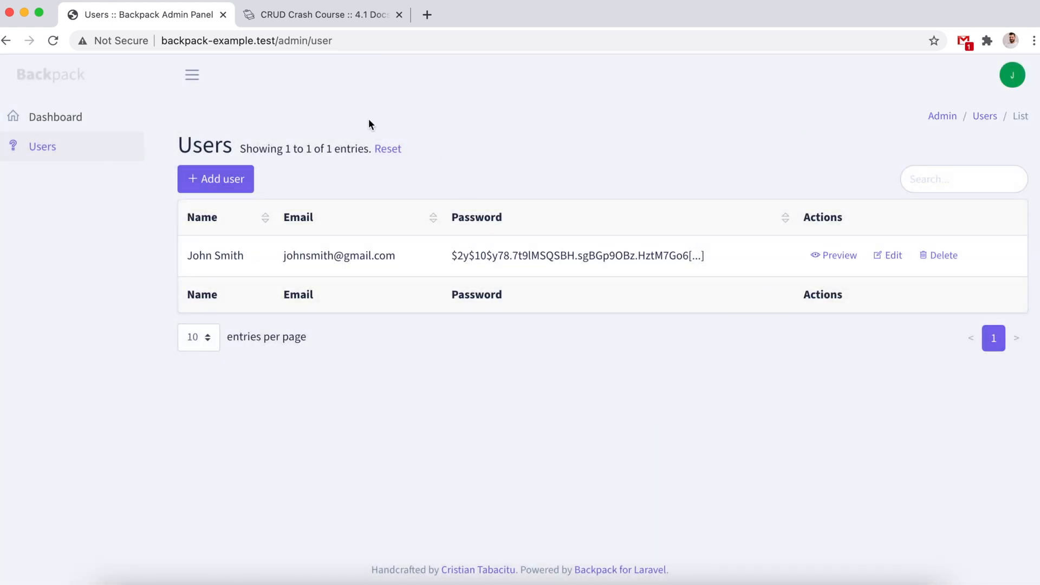
mouse_move(352, 98)
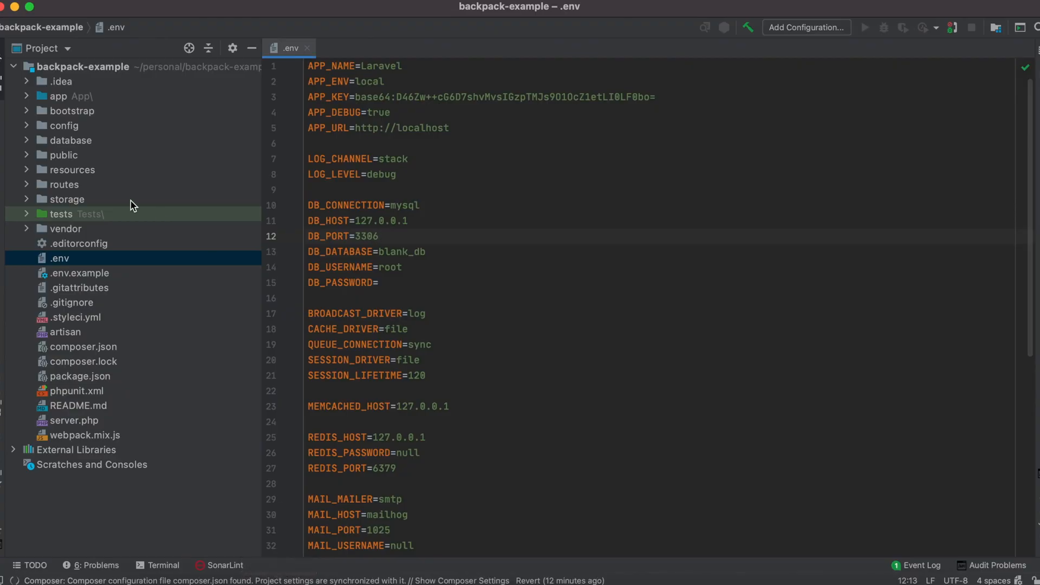
- Expand app > Http > Middleware in the Project panel and open CheckIfAdmin.php
left_click(58, 96)
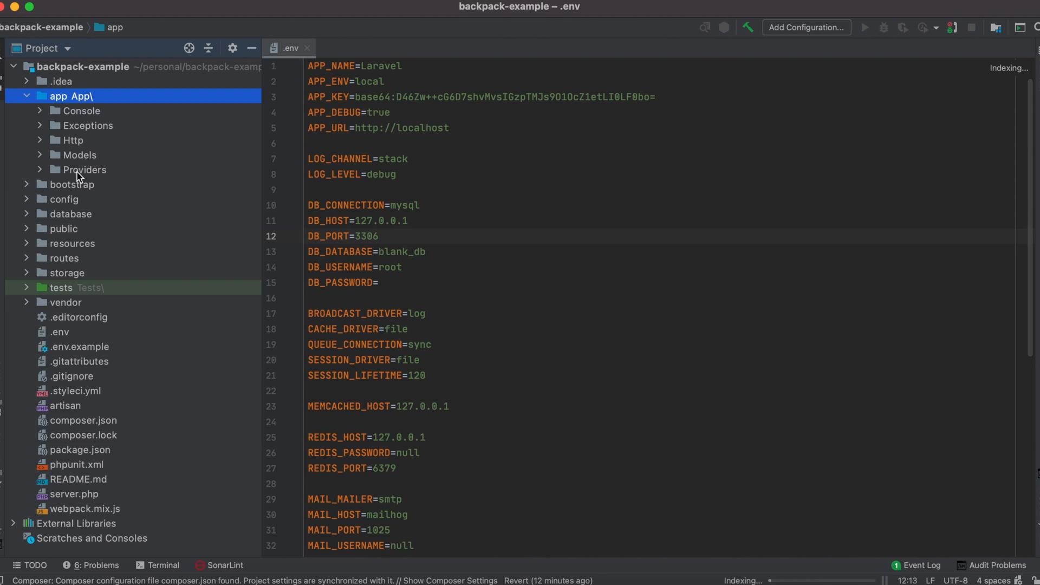
left_click(85, 169)
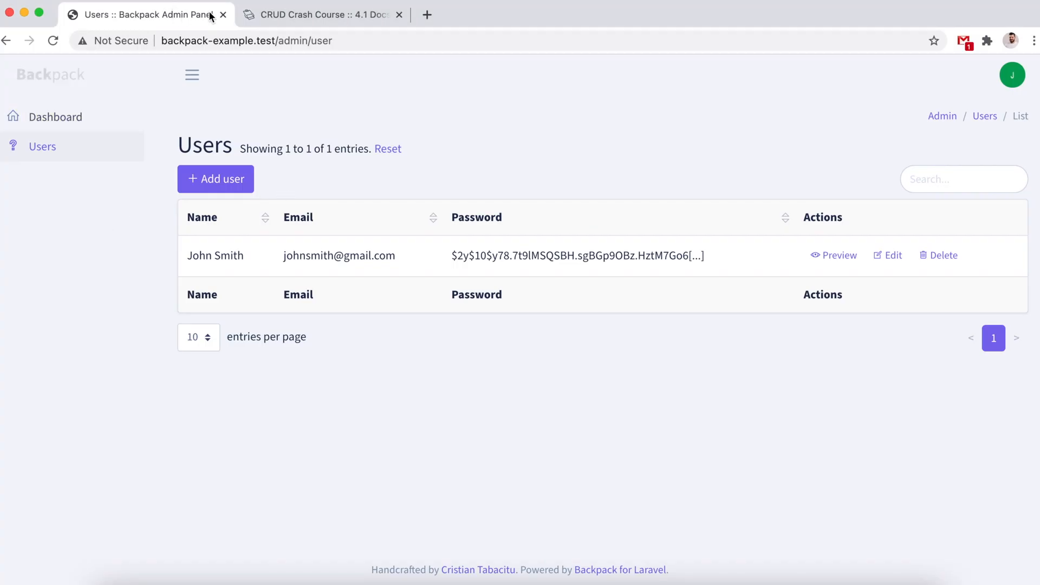
left_click(321, 14)
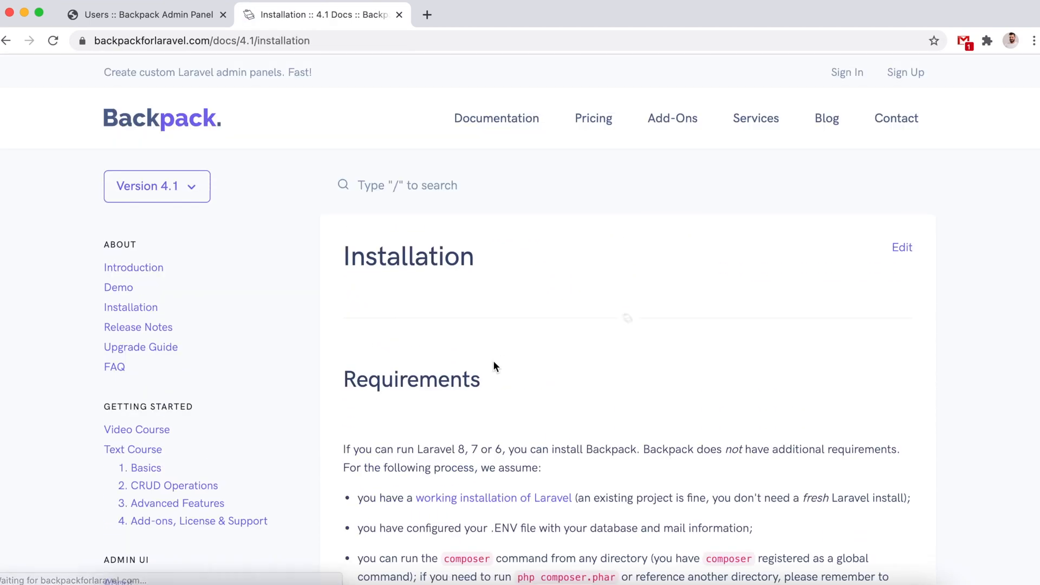
scroll("down", 3)
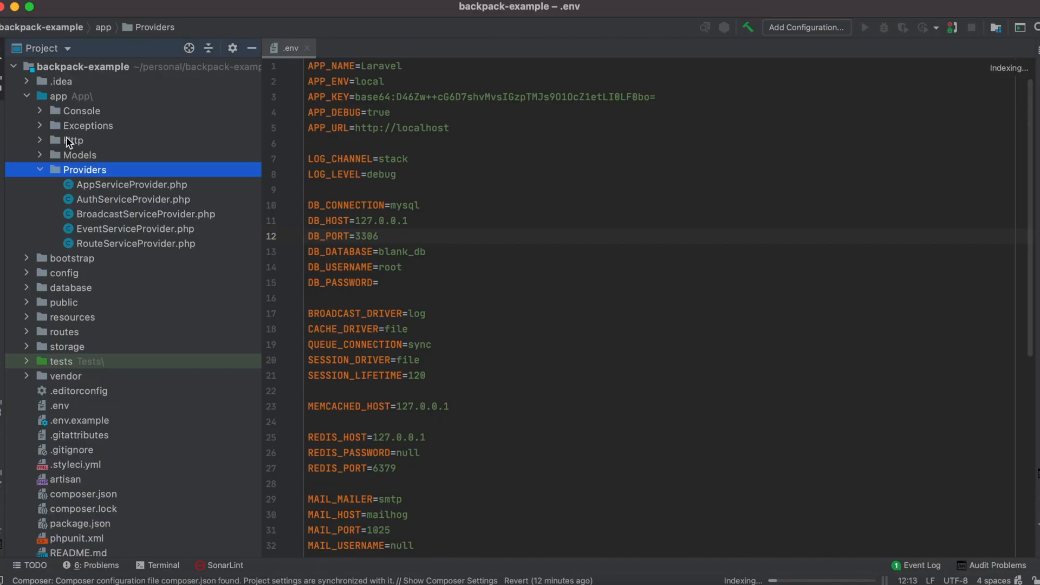
left_click(71, 140)
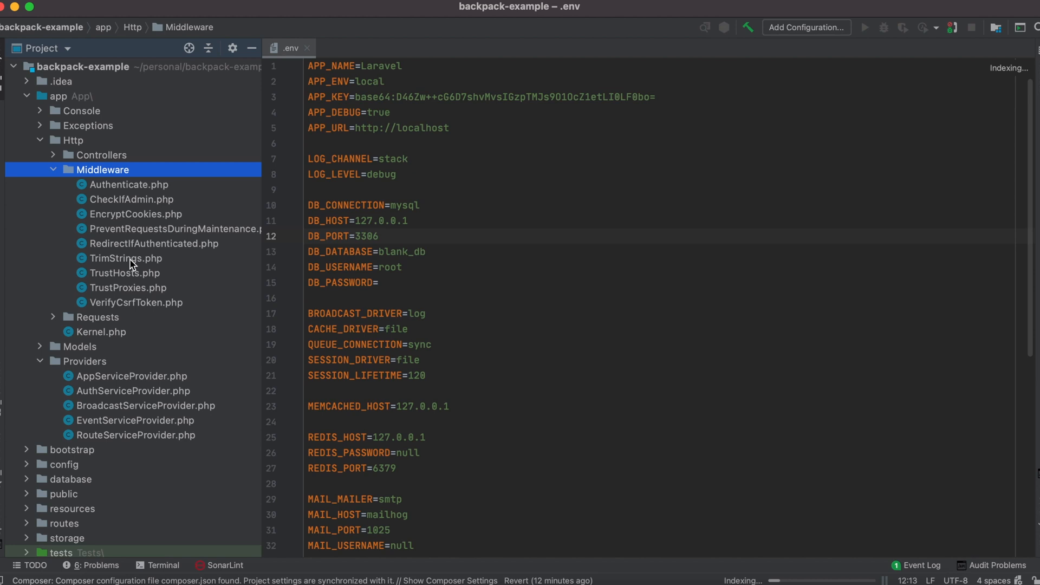
double_click(131, 200)
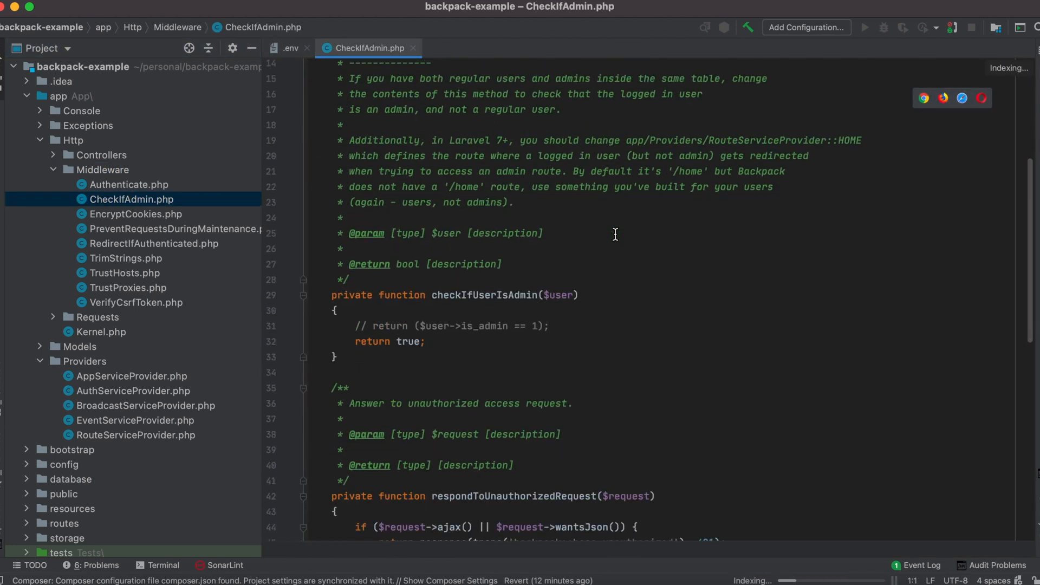
- Make checkIfUserIsAdmin return true only when the user's email equals the john...com admin address
scroll("down", 3)
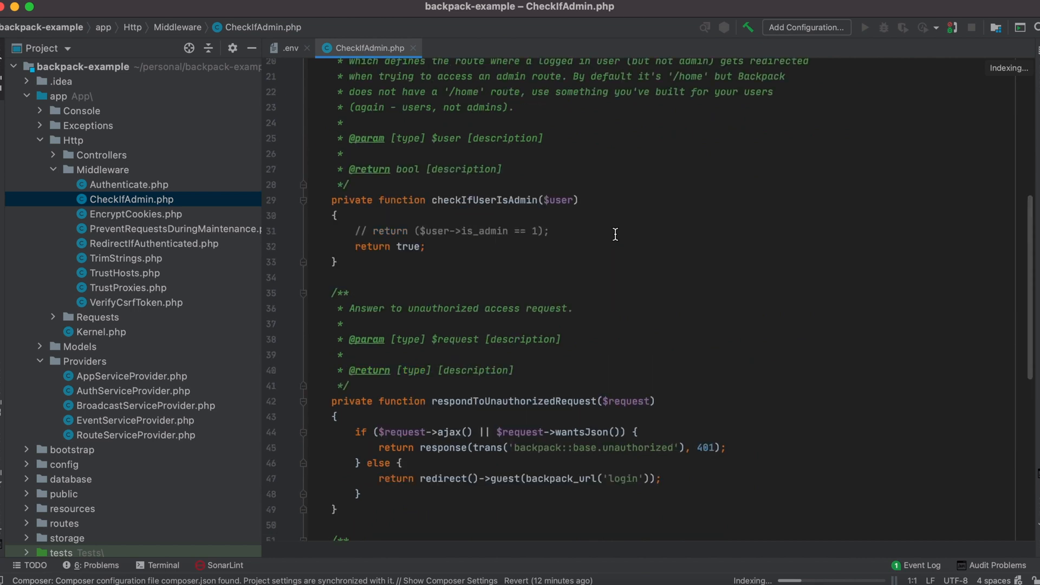
left_click(412, 246)
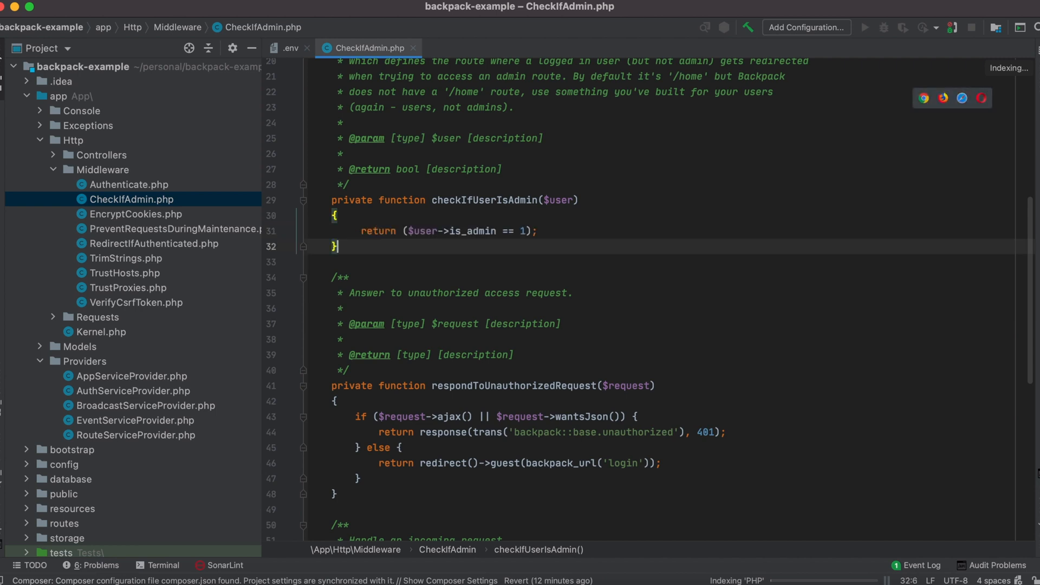
double_click(472, 231)
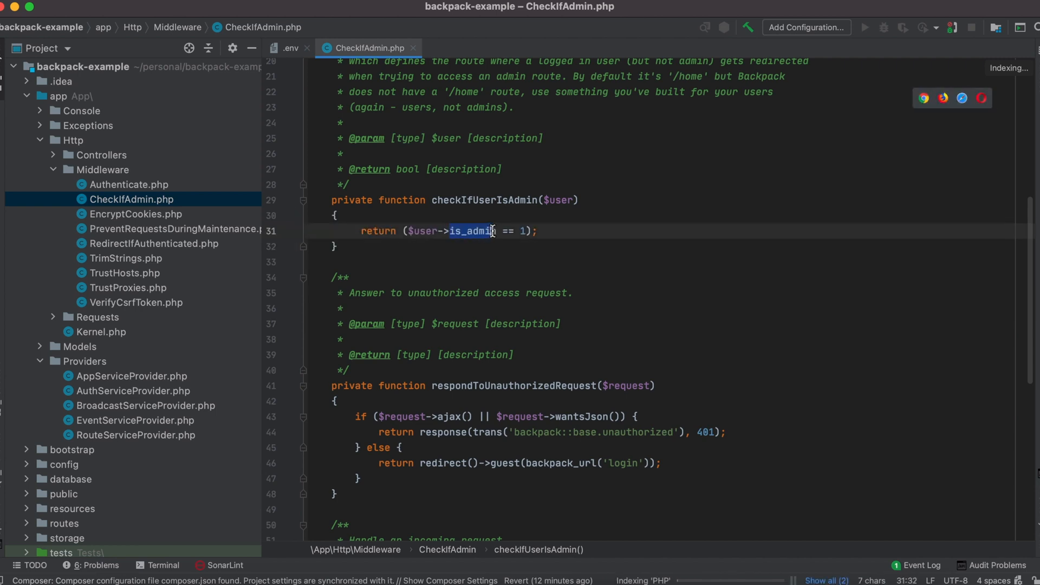
type("email")
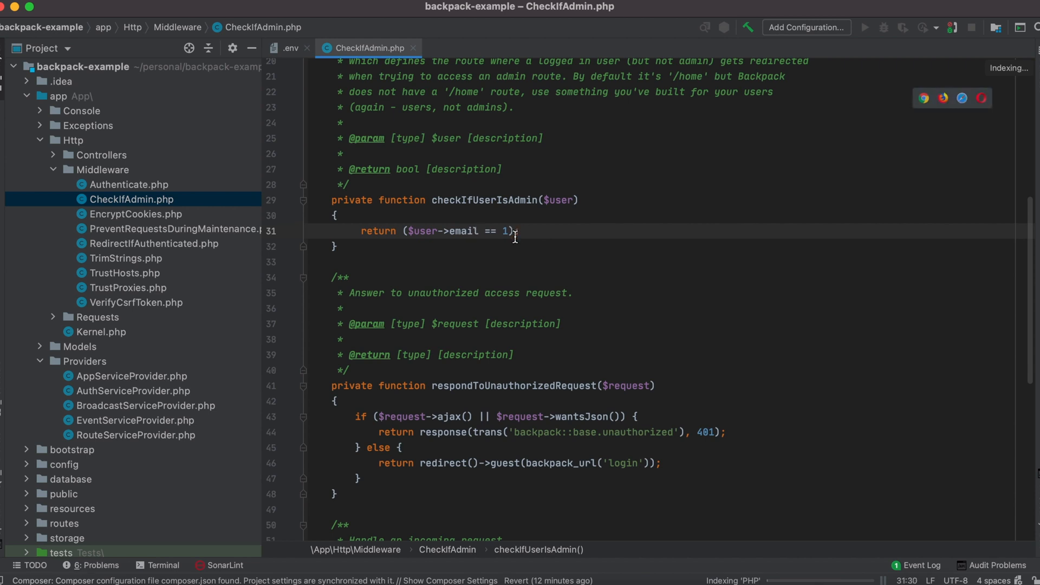
type("'jo'")
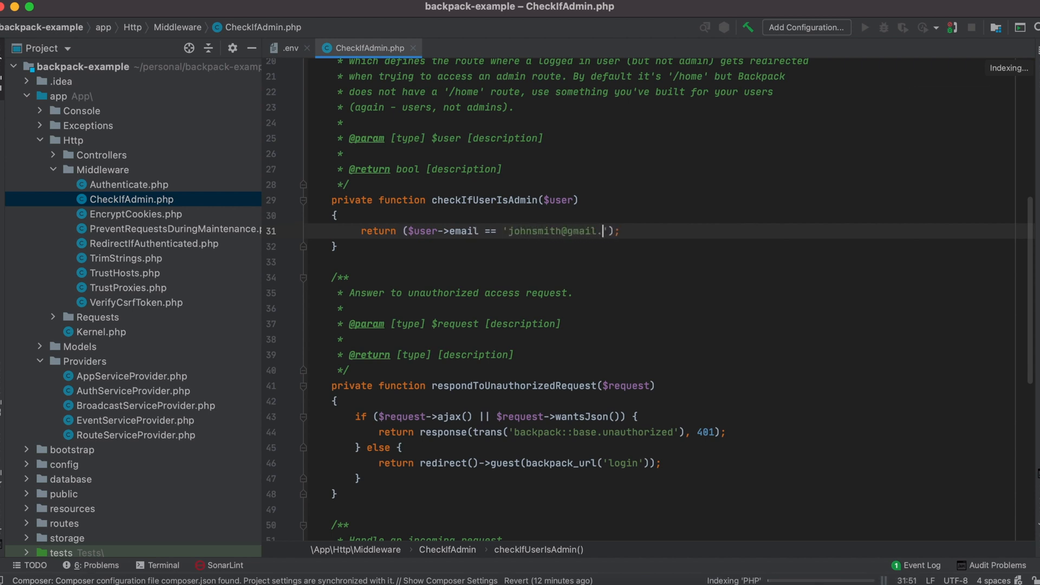
type("com")
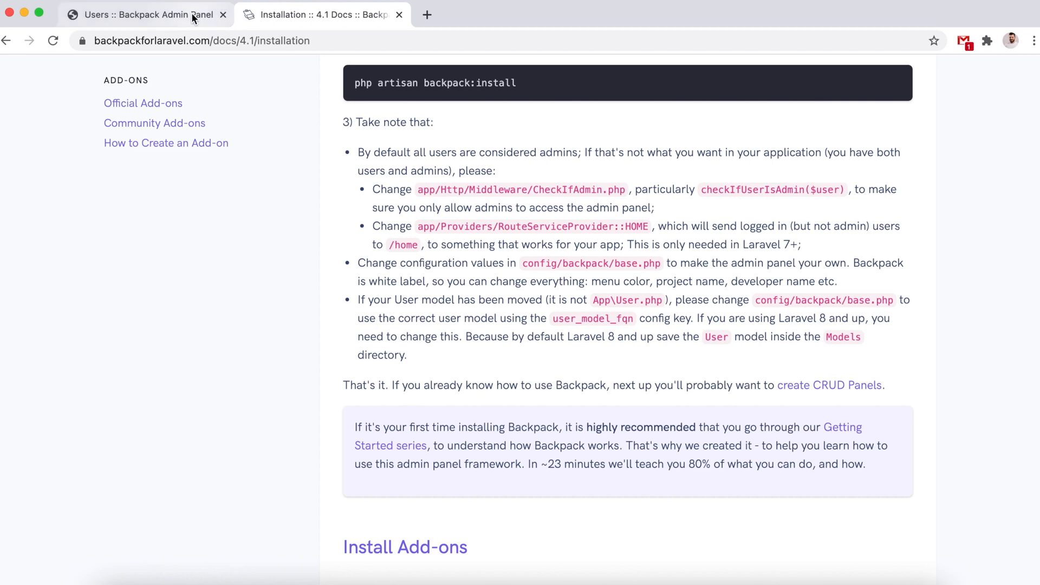
- Log out and register a non-admin 'not john' account, which lands on a 404 page
left_click(143, 14)
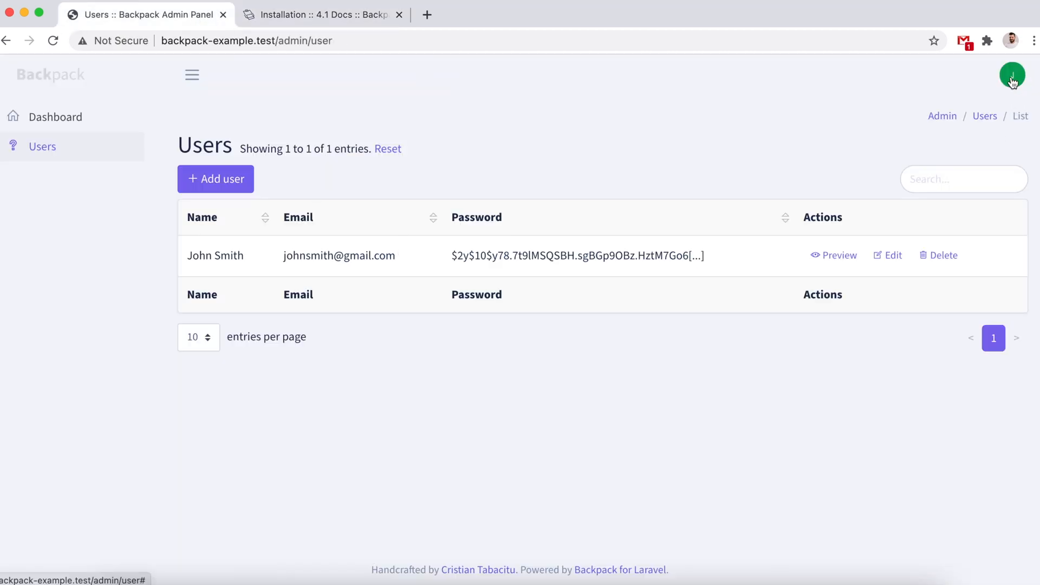
left_click(1012, 73)
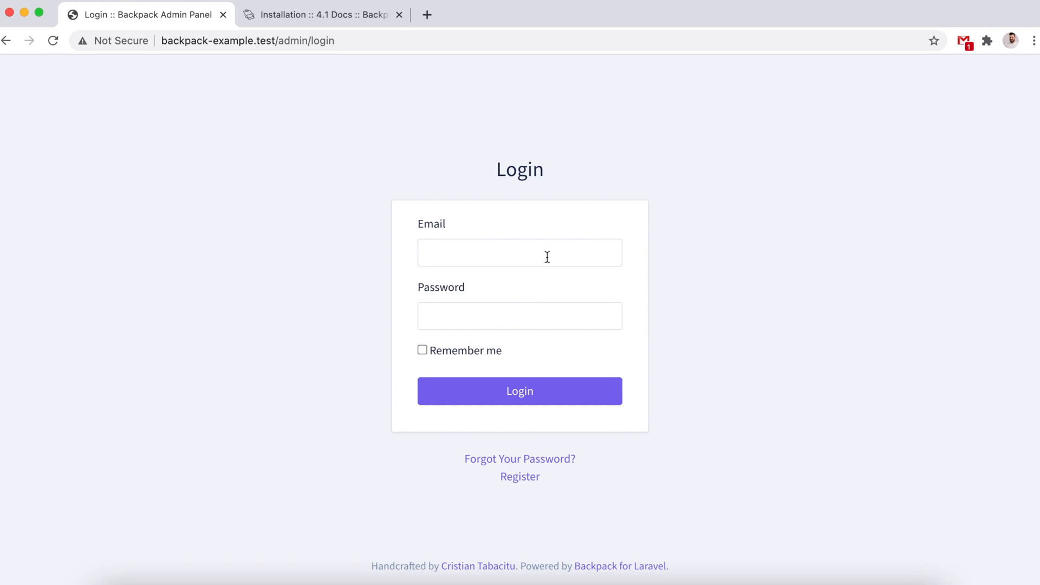
left_click(520, 476)
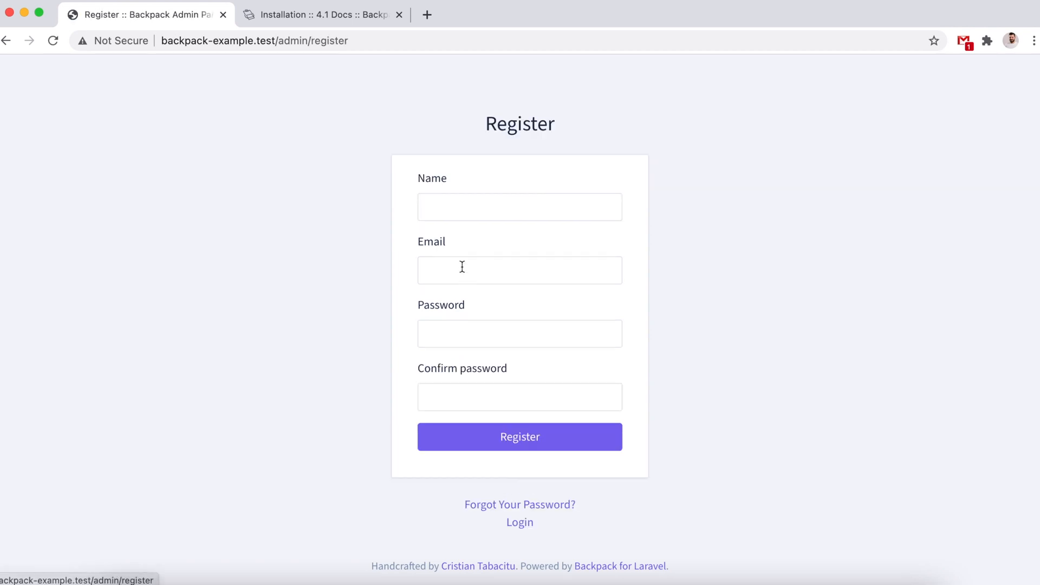
type("not jo")
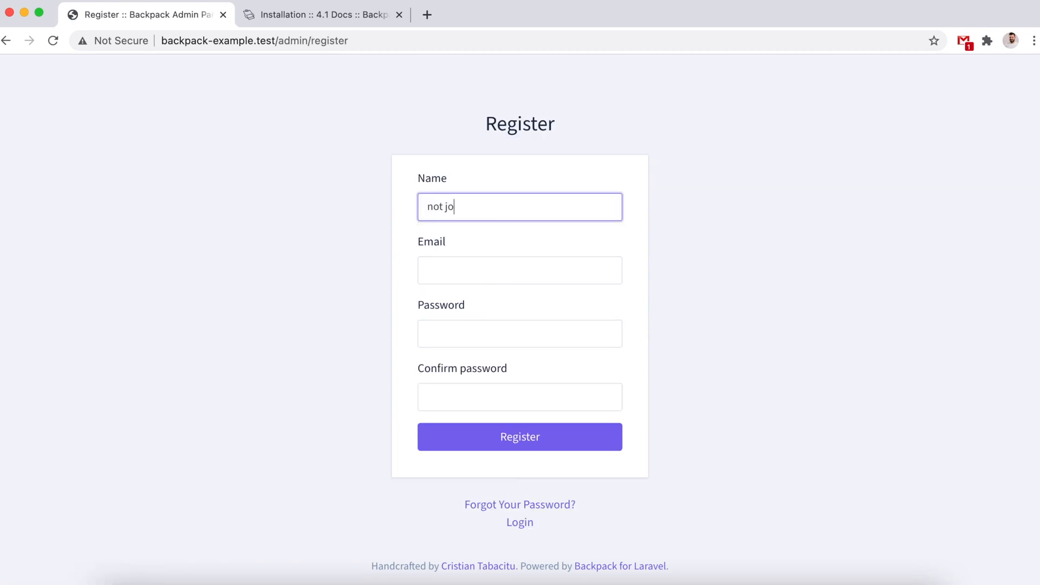
type("notho")
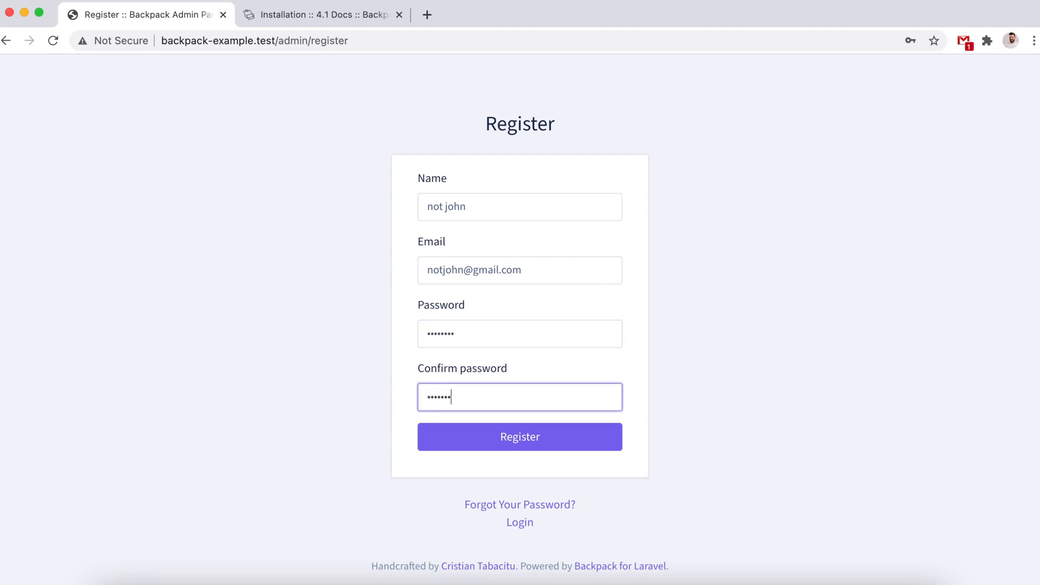
left_click(519, 437)
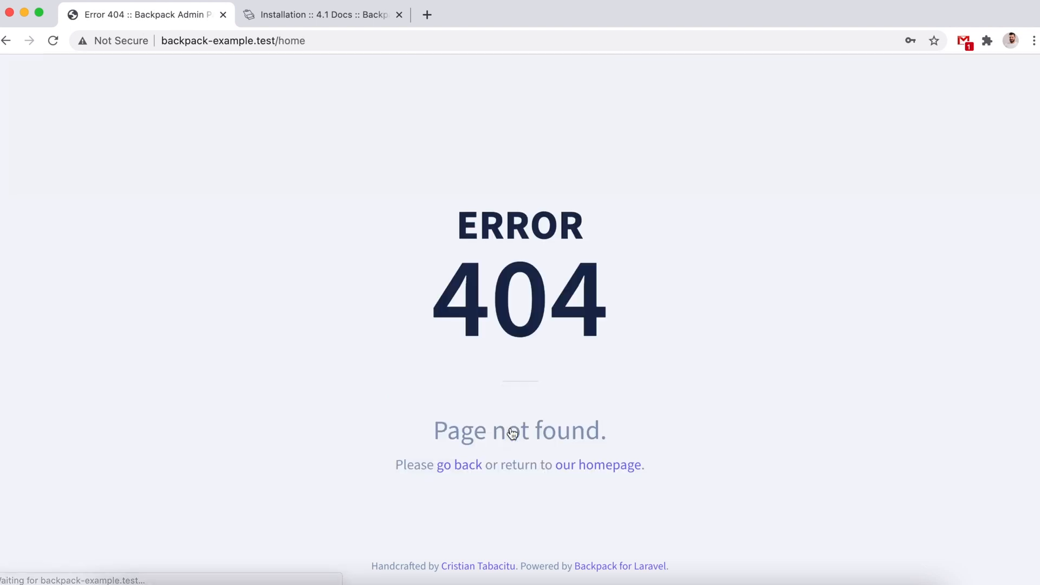
mouse_move(687, 164)
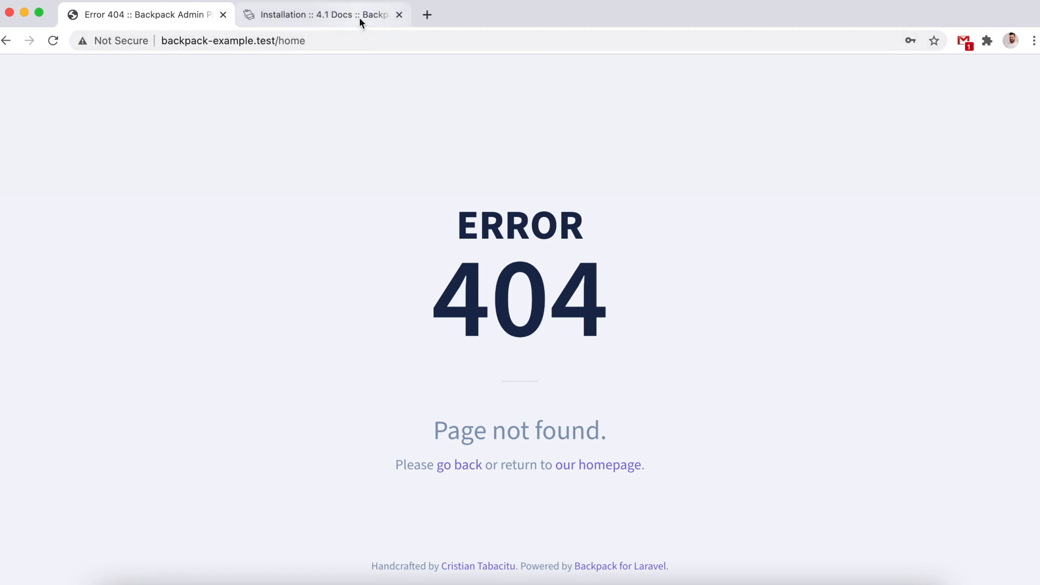
- Return to the Backpack 4.1 installation docs and review step 3 on CheckIfAdmin.php and RouteServiceProvider::HOME
left_click(319, 14)
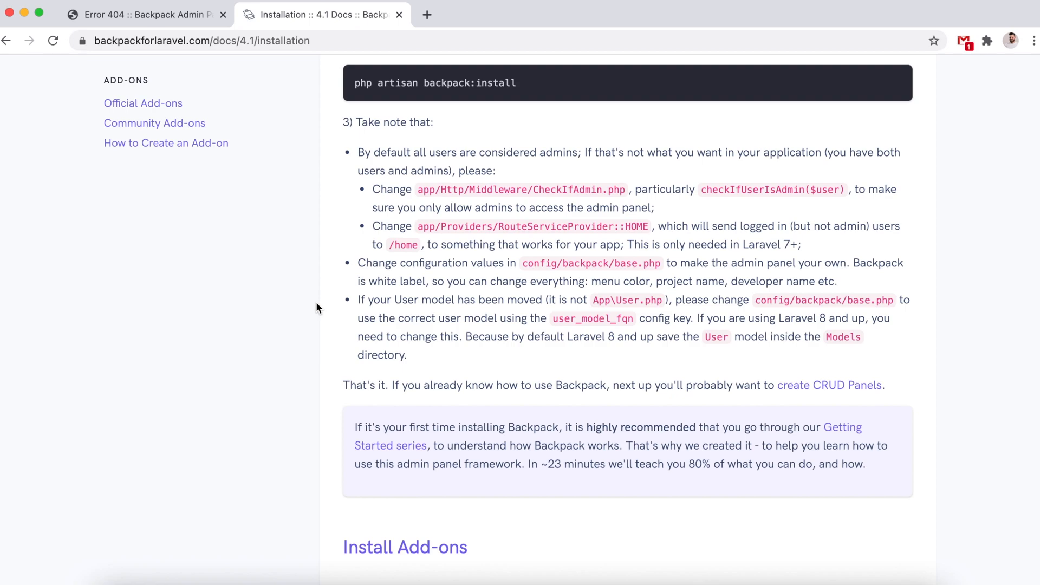
mouse_move(222, 184)
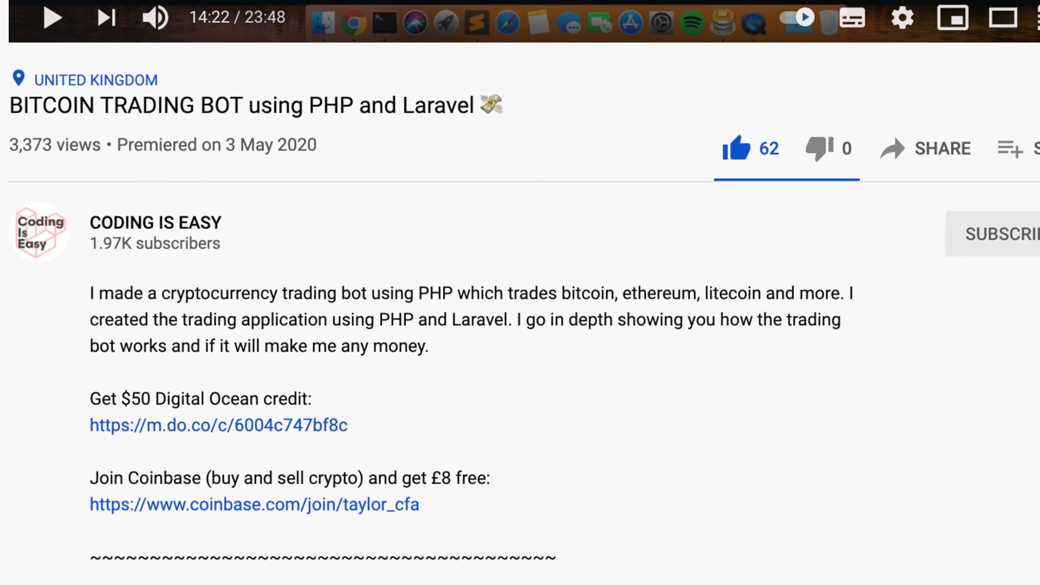
left_click(1009, 234)
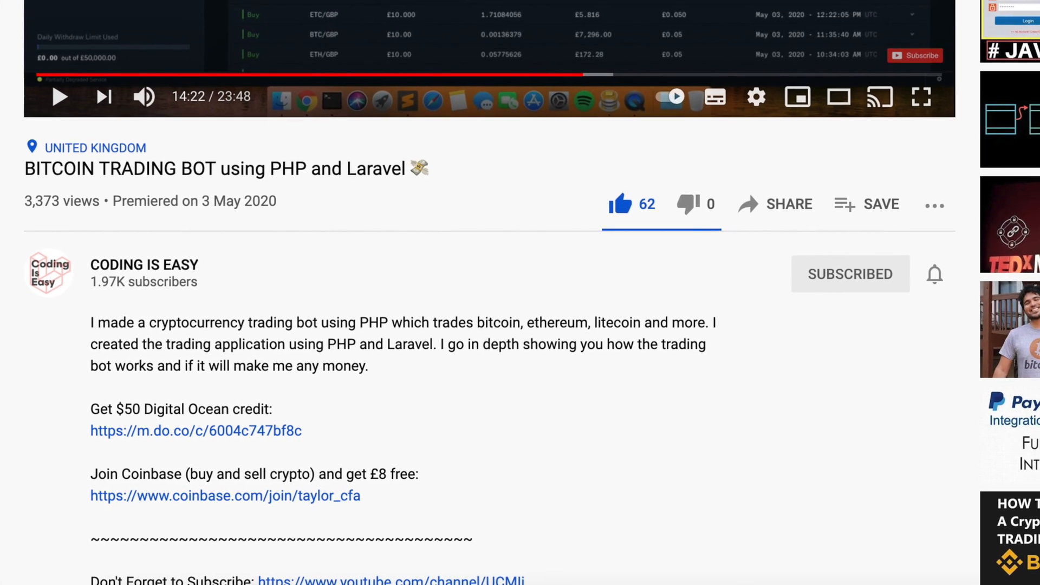
scroll("down", 3)
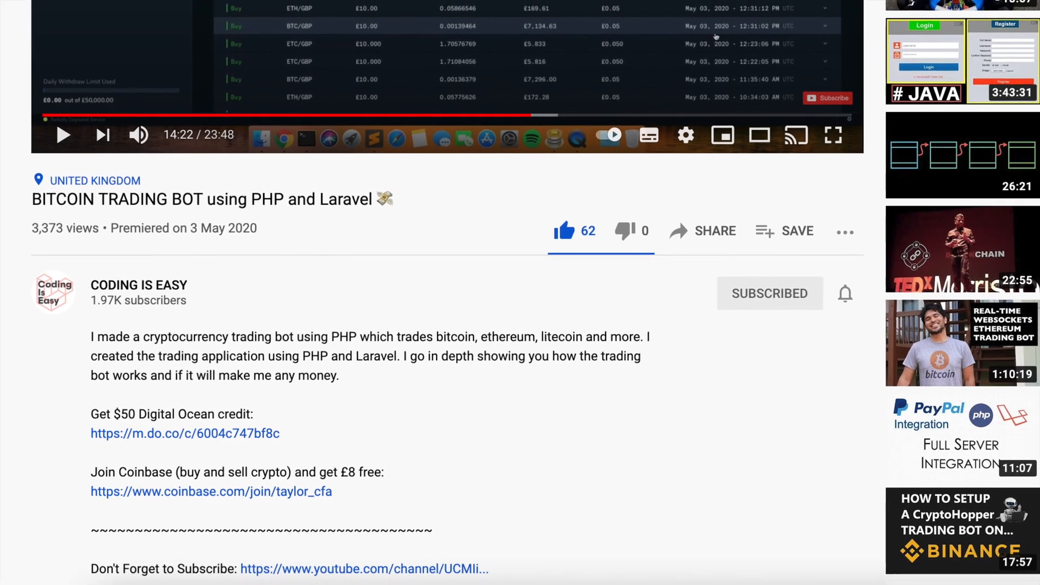
scroll("down", 3)
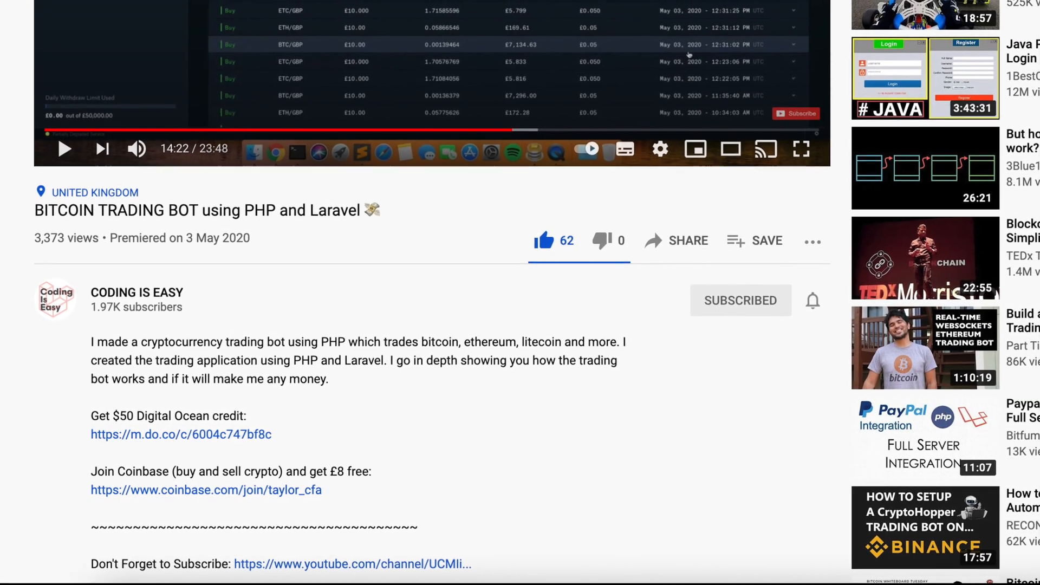